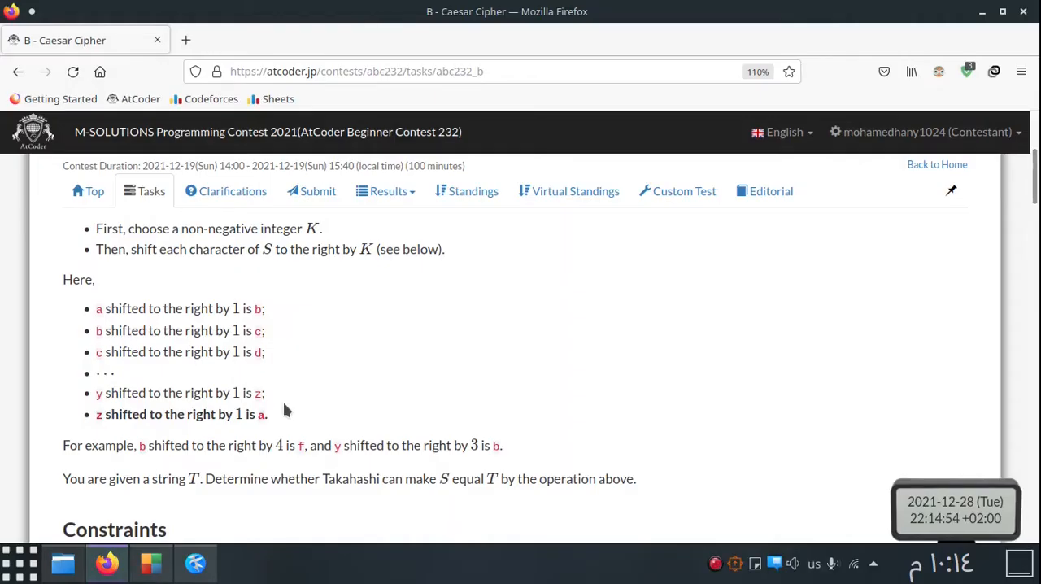
# Highlight the problem statement parts: Caesar title, lowercase S, and shifting each character by K
pyautogui.scroll(3)
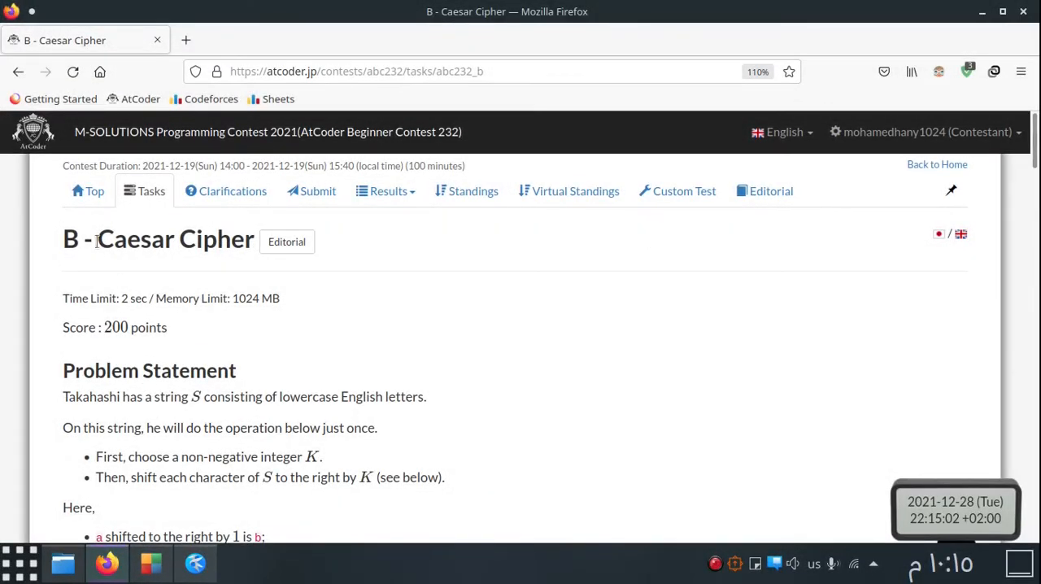
pyautogui.doubleClick(134, 239)
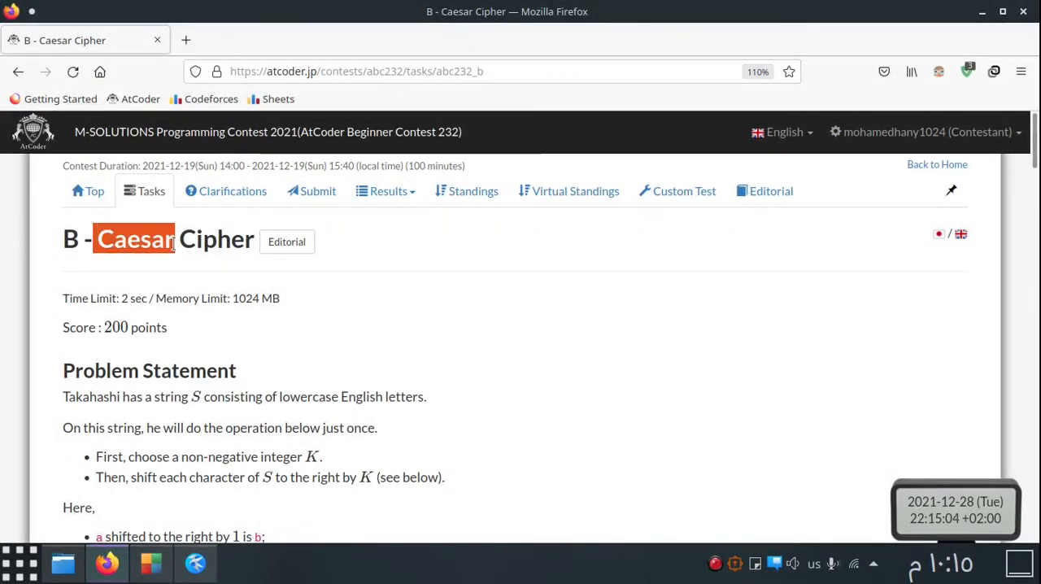
pyautogui.click(108, 397)
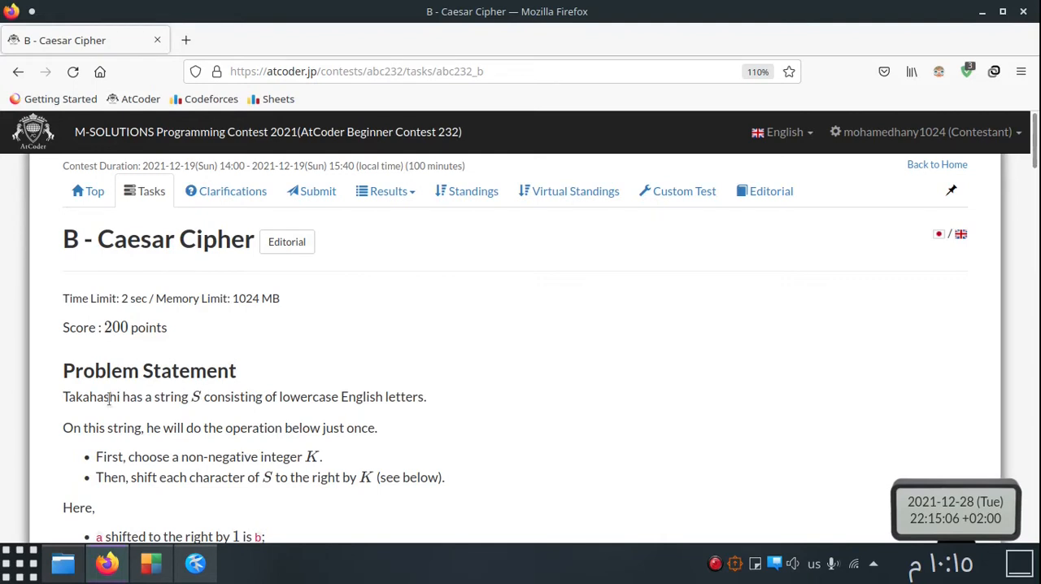
pyautogui.moveTo(144, 396); pyautogui.dragTo(383, 397)
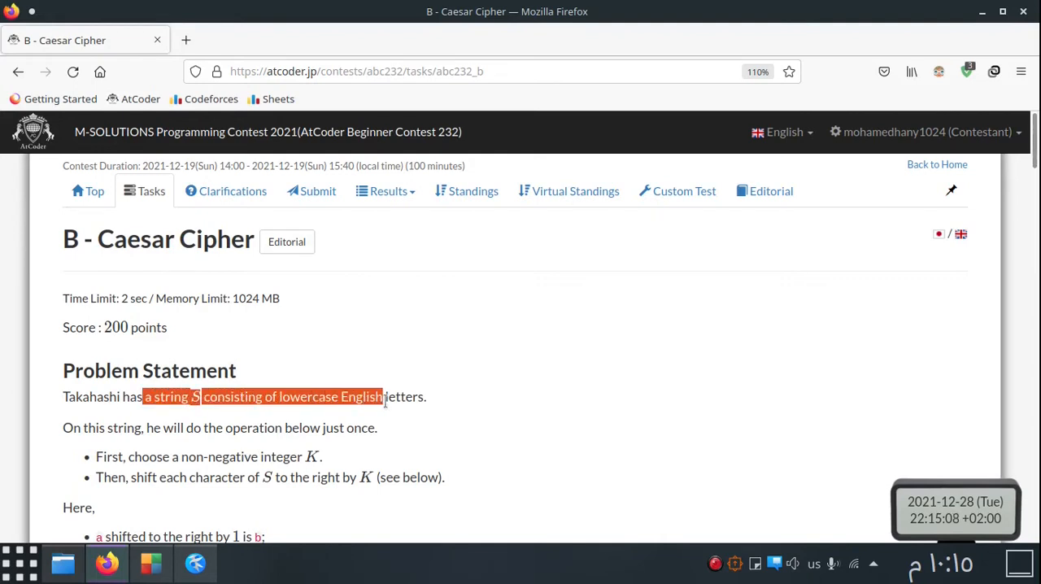
pyautogui.click(187, 427)
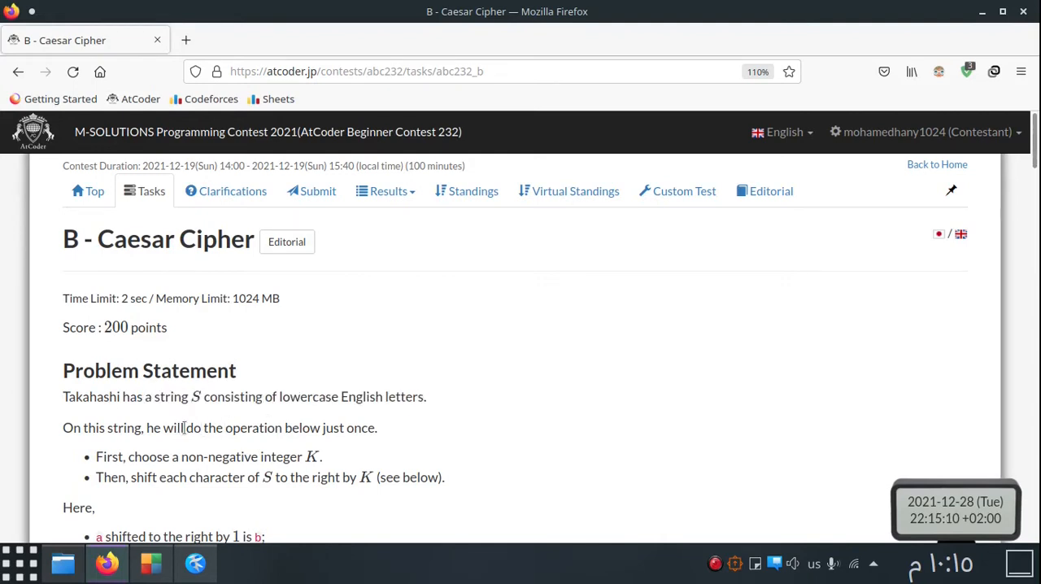
pyautogui.moveTo(177, 427); pyautogui.dragTo(376, 428)
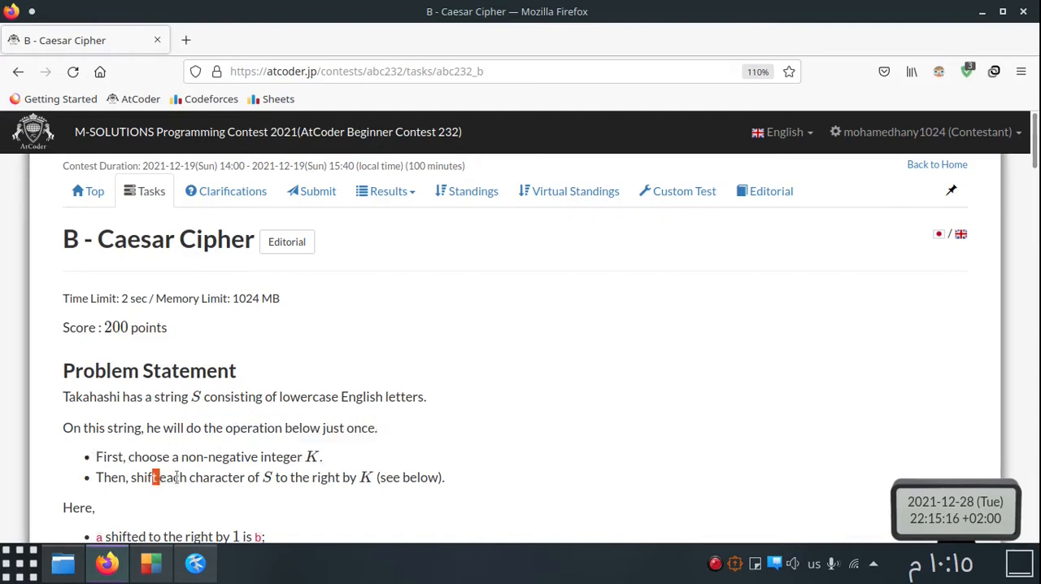
pyautogui.moveTo(154, 477); pyautogui.dragTo(400, 477)
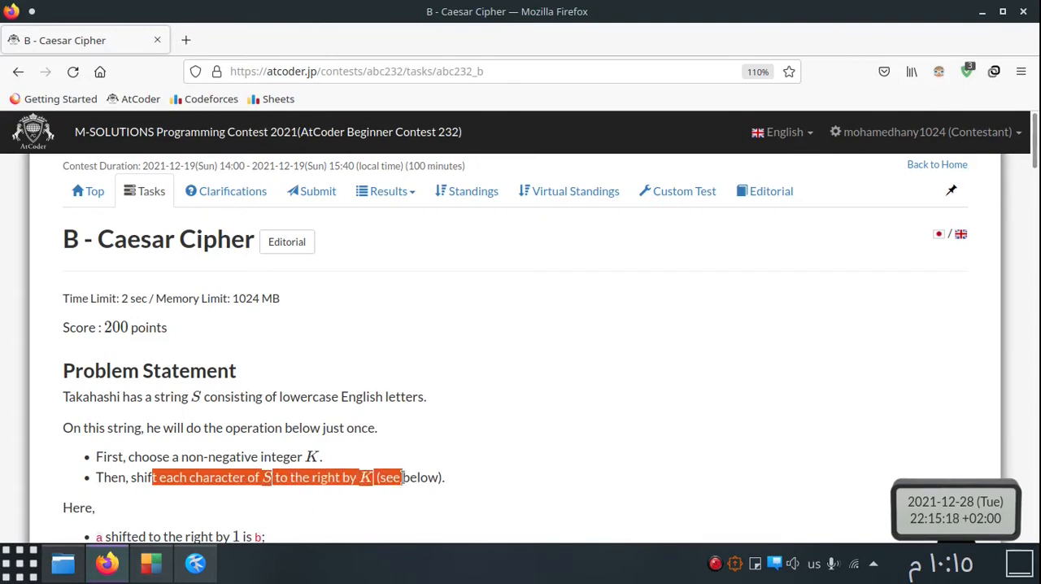
# Highlight the z-wraps-to-a rule and scroll down through the samples into main.cpp
pyautogui.scroll(-3)
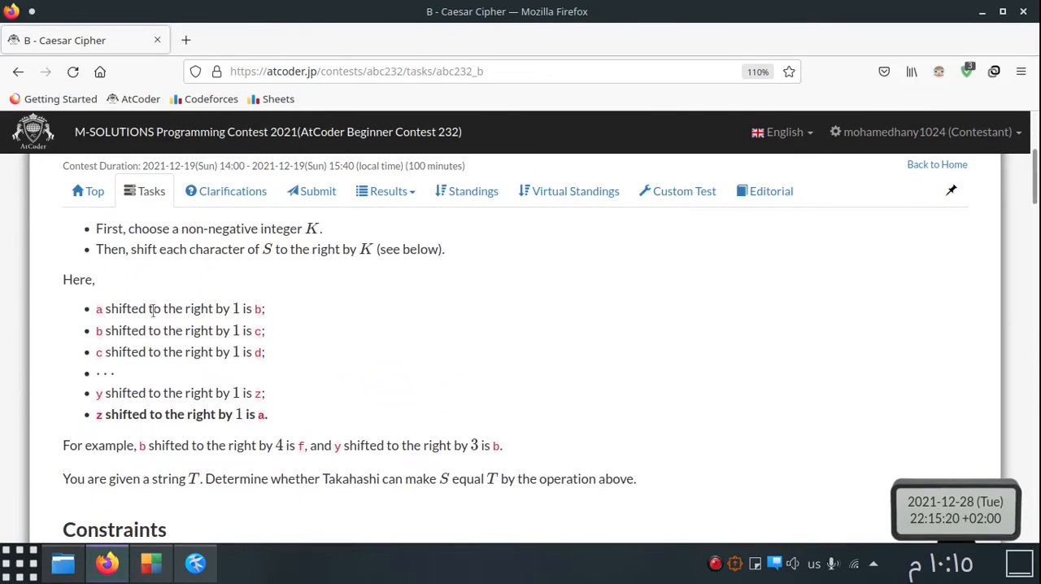
pyautogui.moveTo(114, 324)
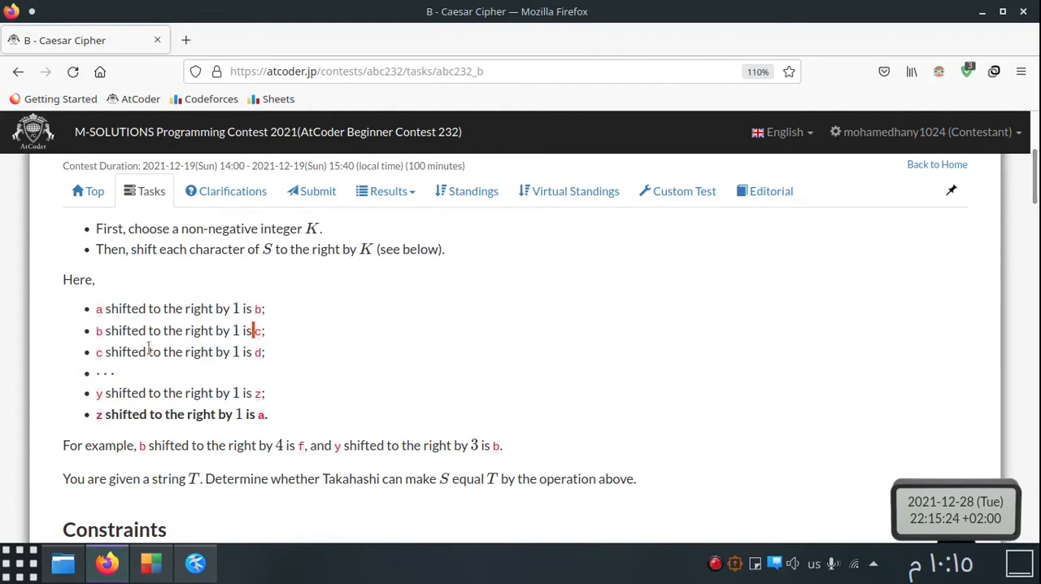
pyautogui.moveTo(109, 406)
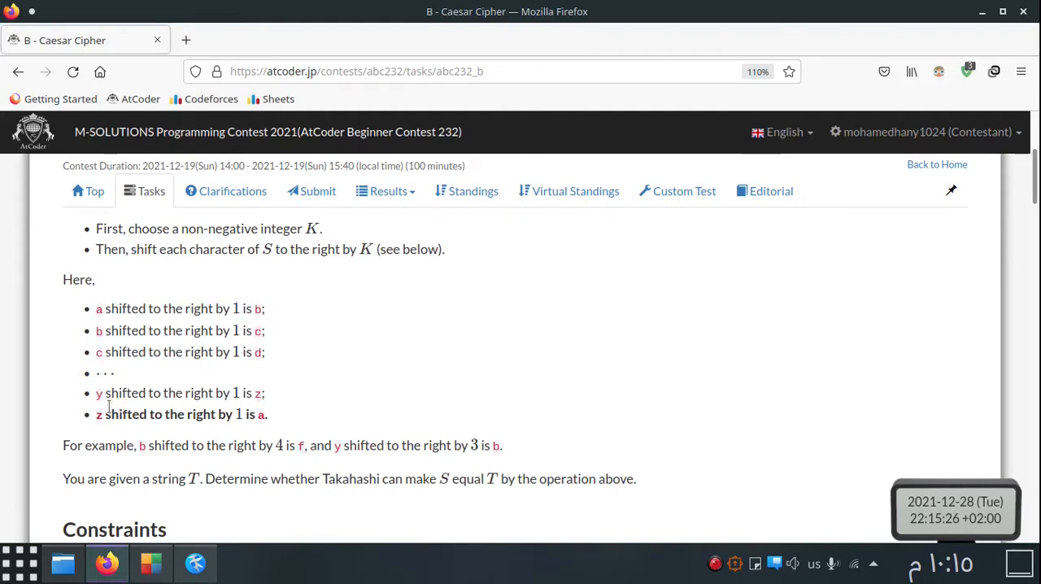
pyautogui.moveTo(111, 414); pyautogui.dragTo(244, 414)
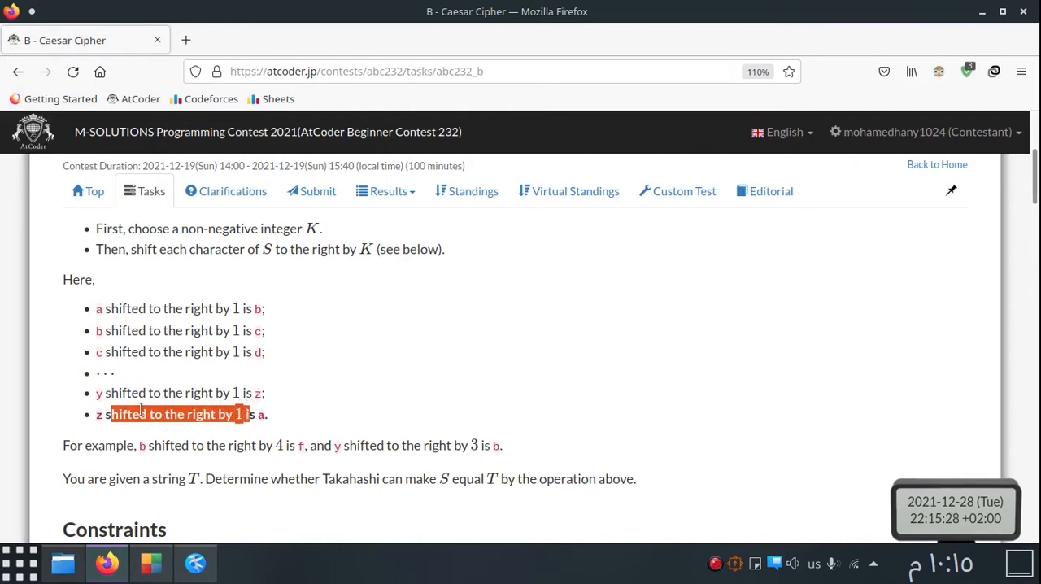
pyautogui.moveTo(112, 414); pyautogui.dragTo(269, 414)
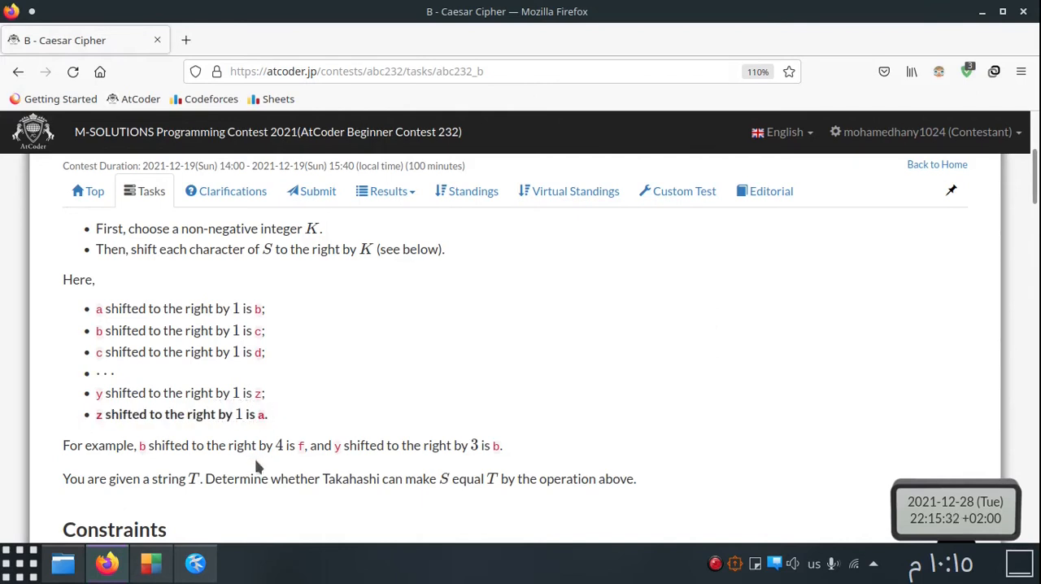
pyautogui.scroll(-3)
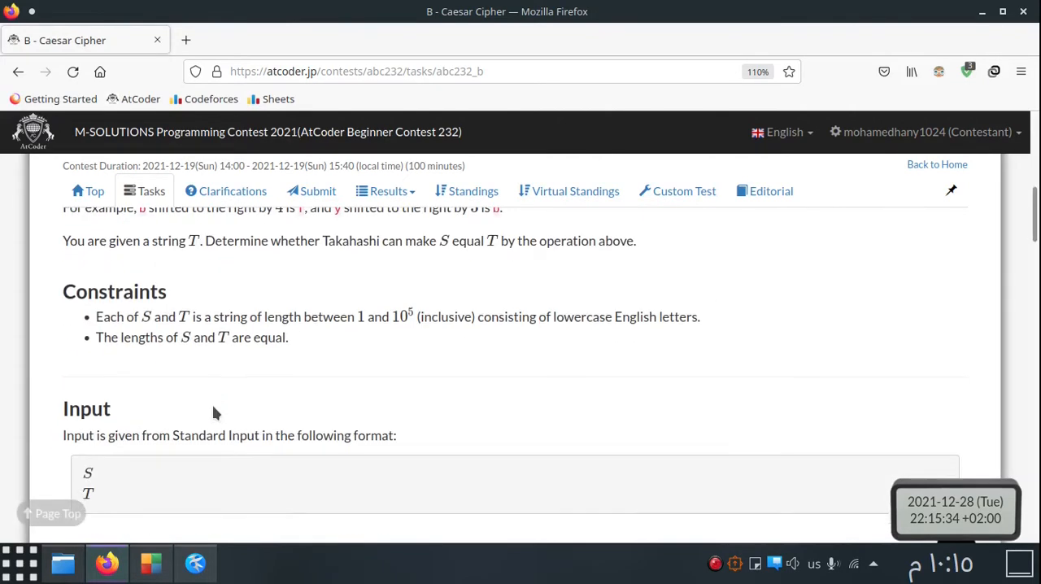
pyautogui.scroll(-3)
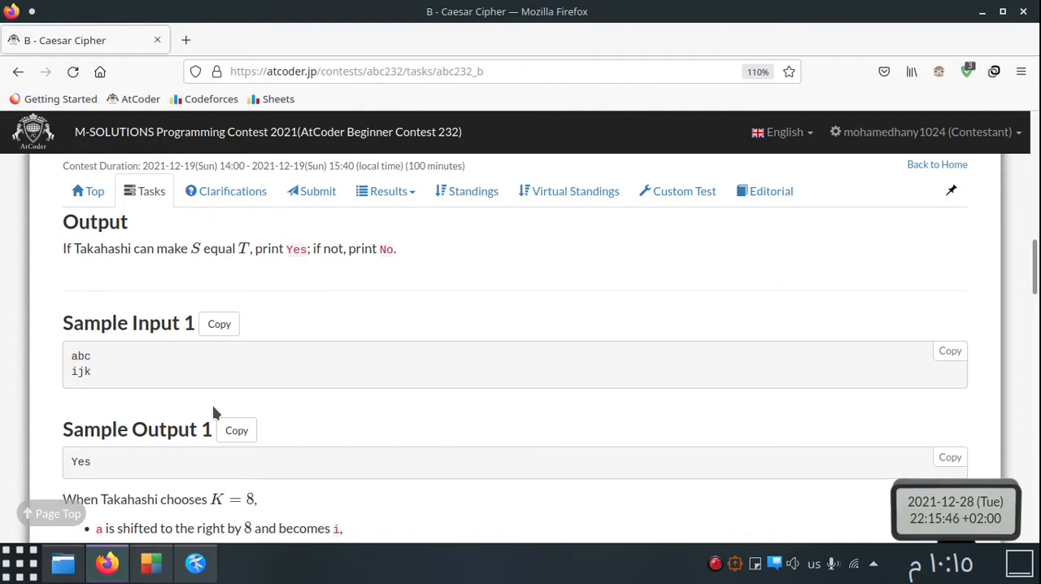
pyautogui.scroll(-3)
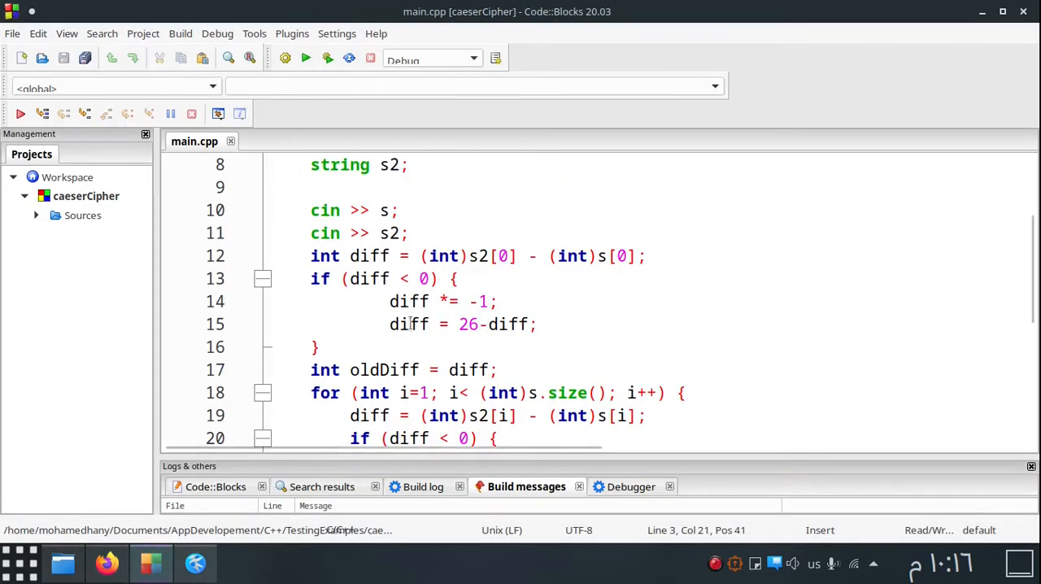
# Walk through main.cpp's string declarations, negative-difference if block and Yes/No output
pyautogui.scroll(3)
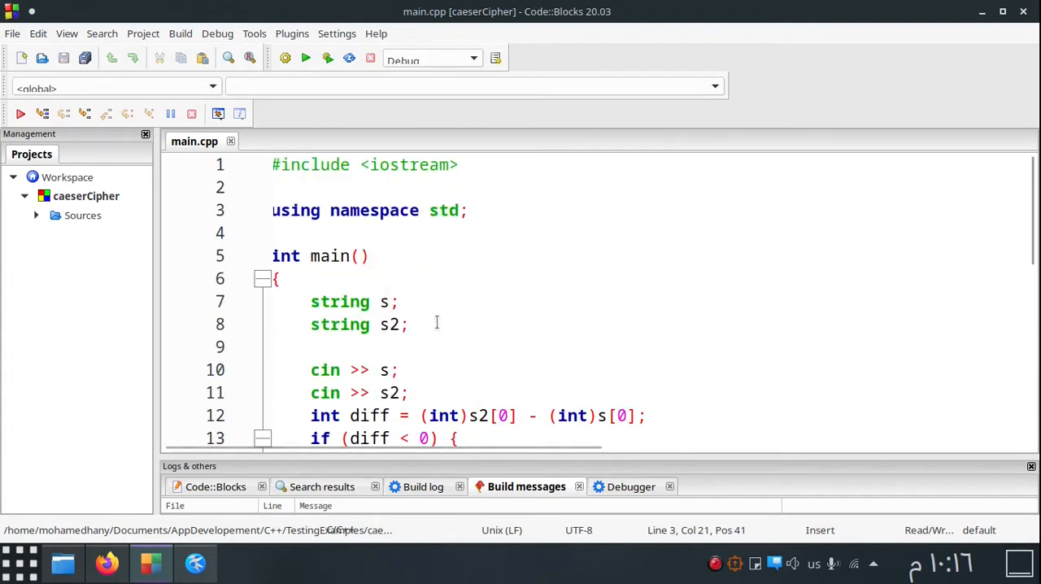
pyautogui.scroll(-3)
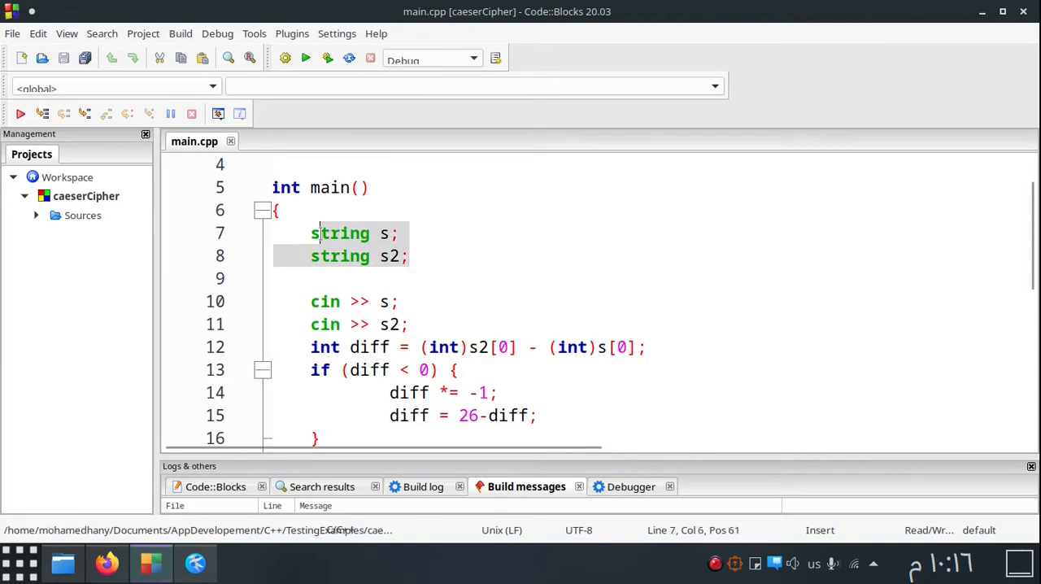
pyautogui.click(398, 302)
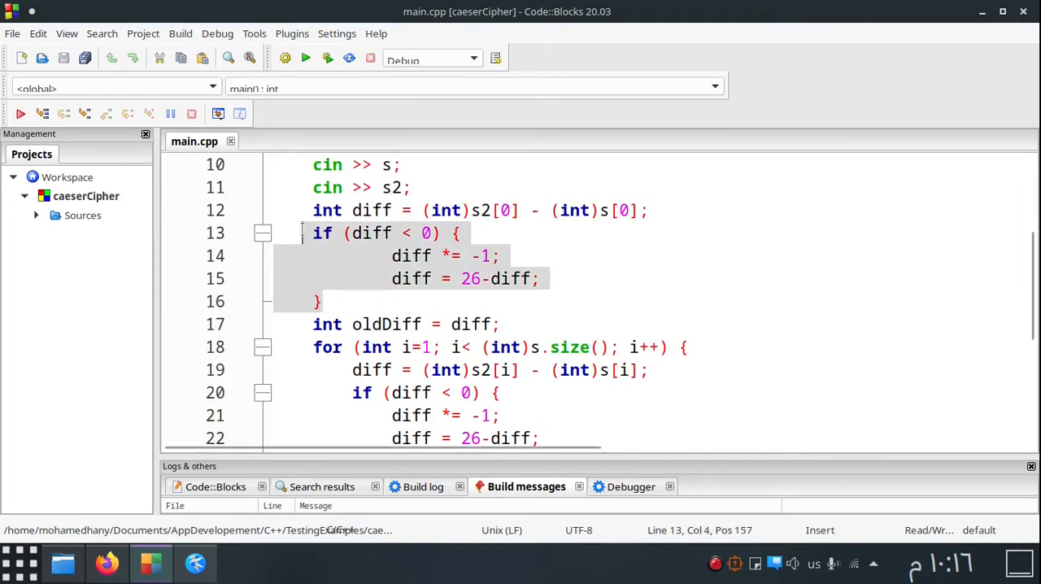
pyautogui.click(393, 279)
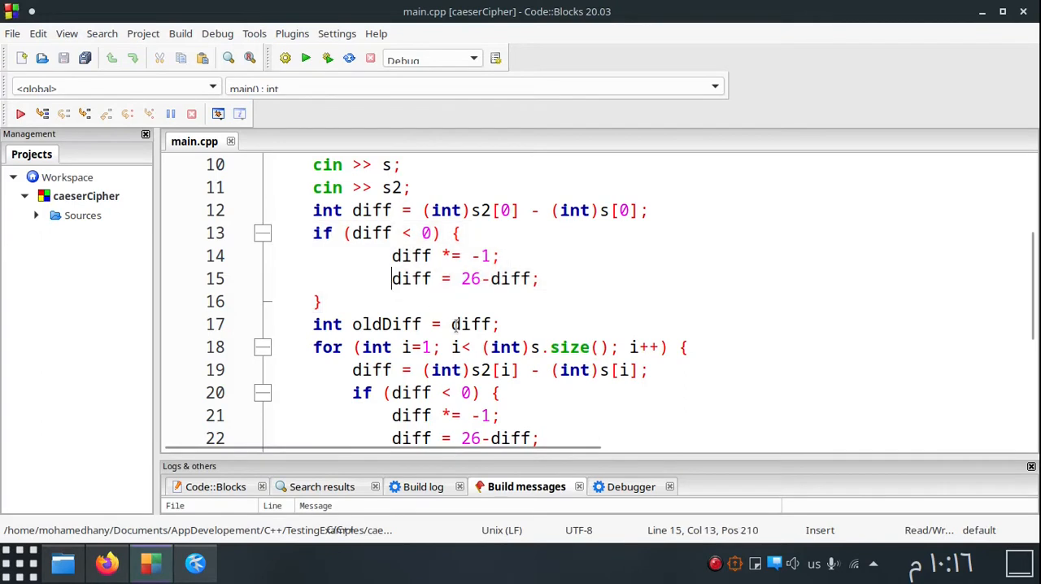
pyautogui.scroll(-3)
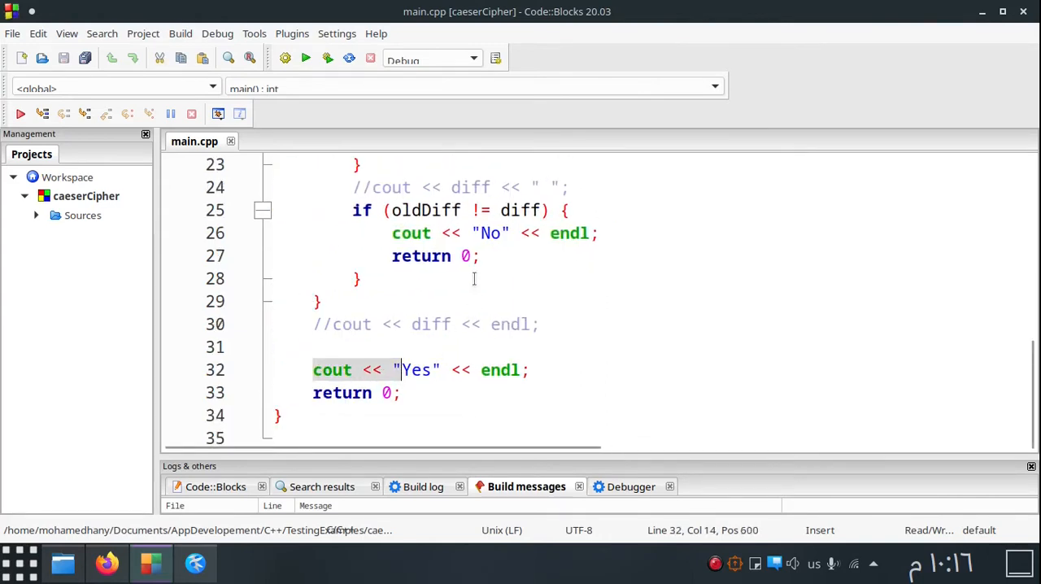
pyautogui.scroll(3)
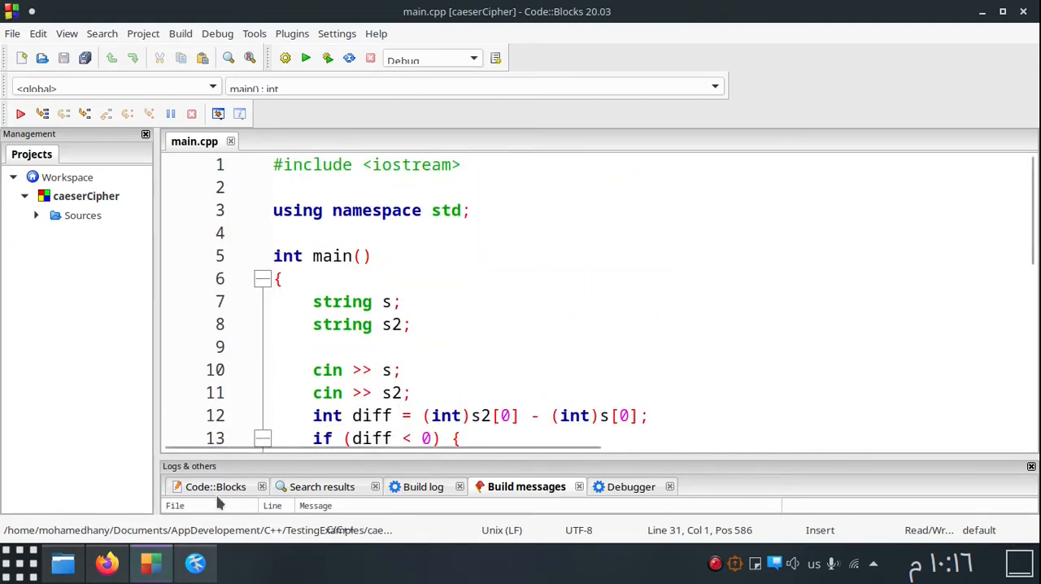
pyautogui.click(195, 563)
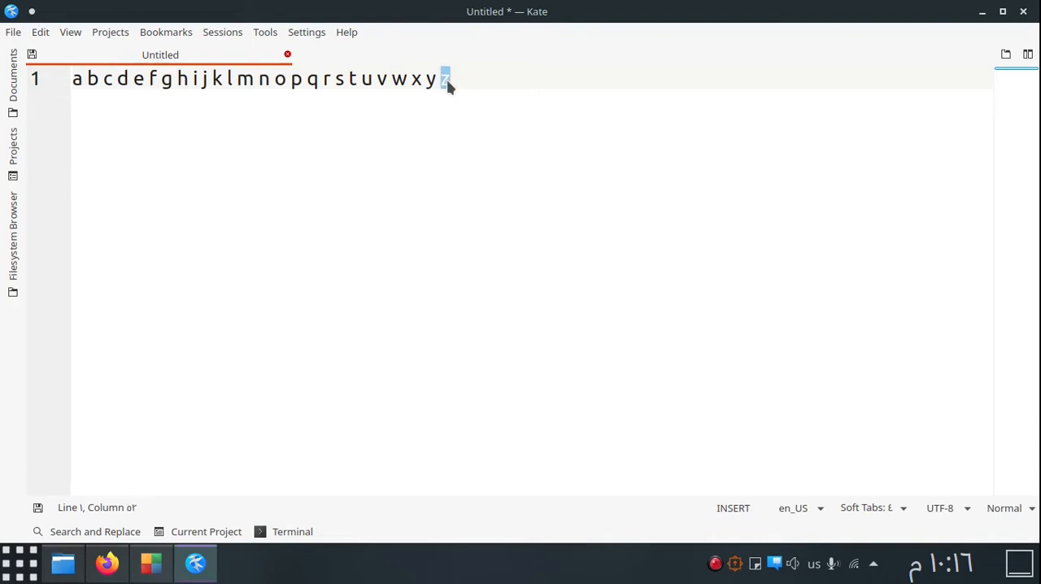
# Complete the alphabet line with z in Kate and point back at the starting letter a
pyautogui.write('z')
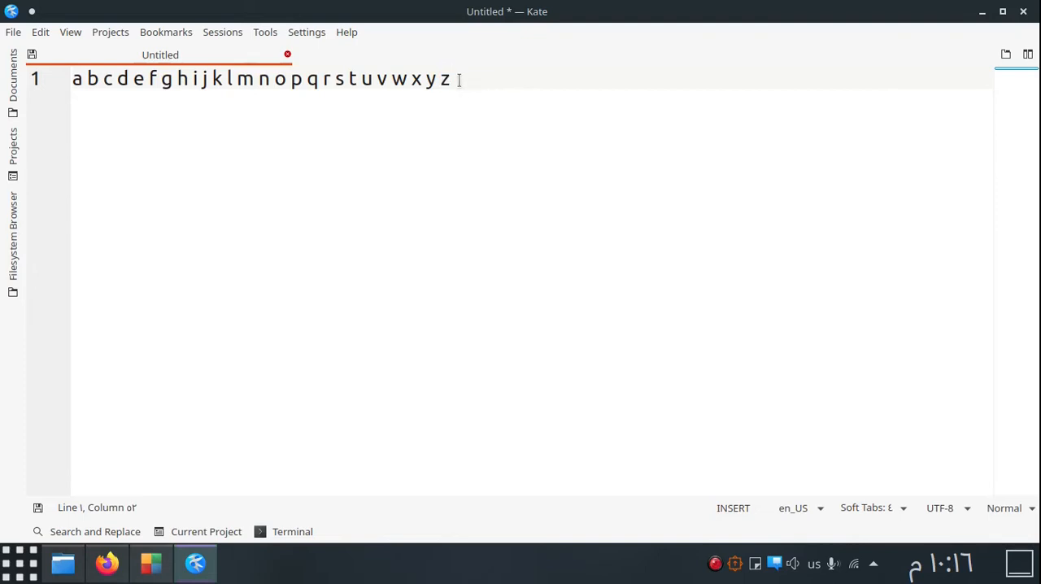
pyautogui.click(75, 79)
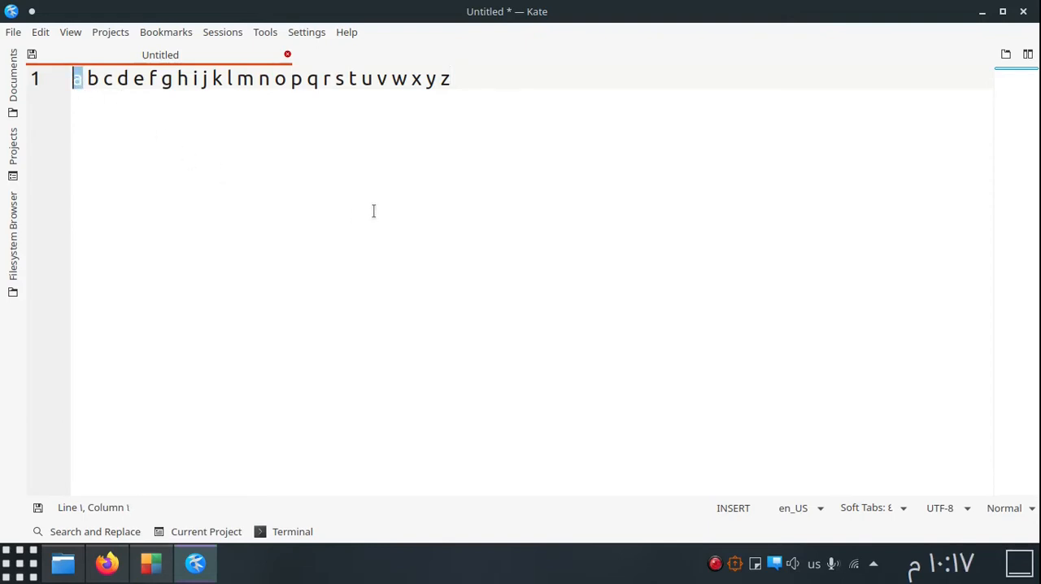
pyautogui.moveTo(419, 306)
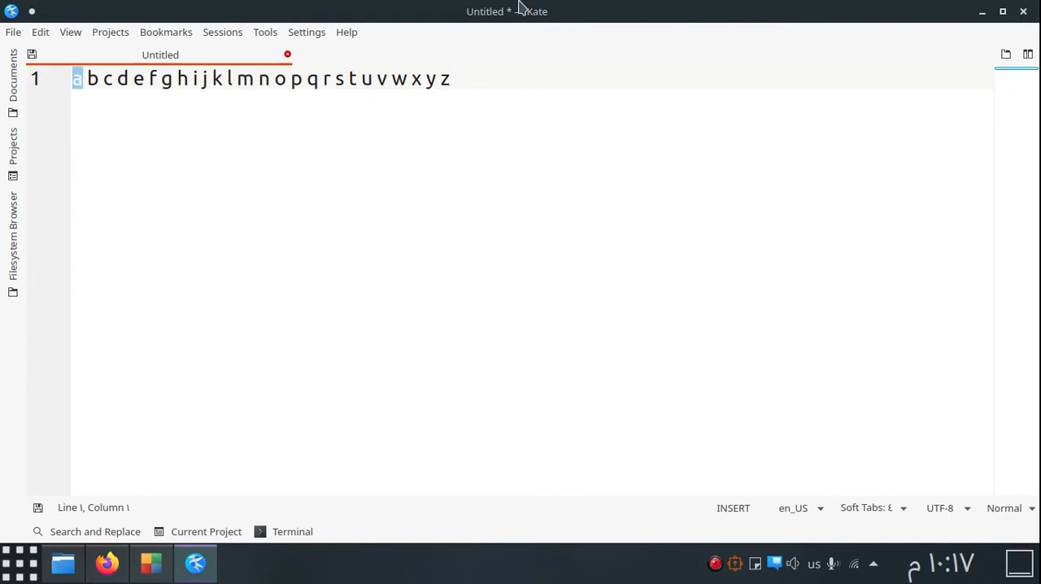
pyautogui.moveTo(477, 23)
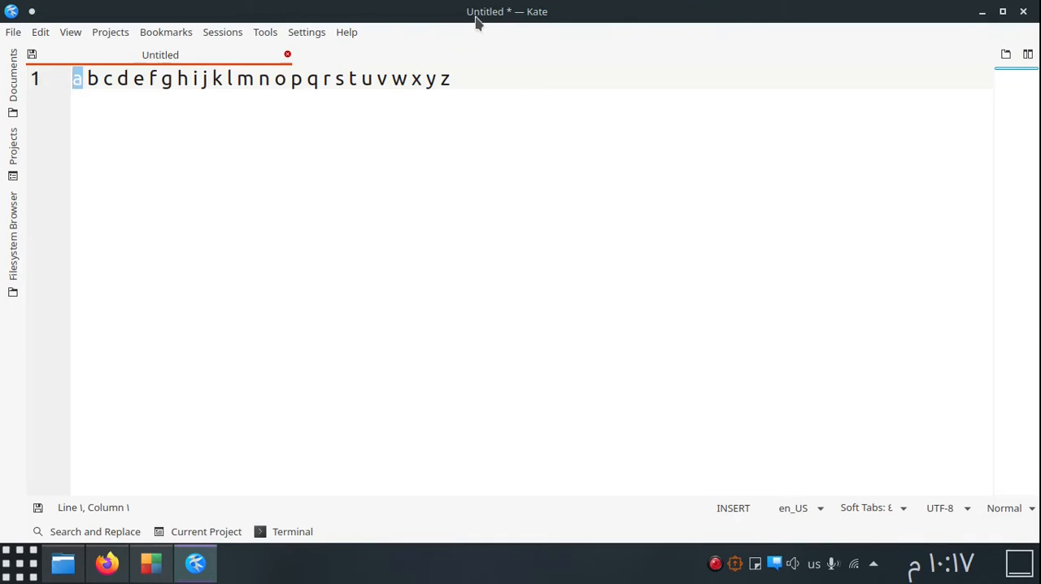
pyautogui.moveTo(490, 25)
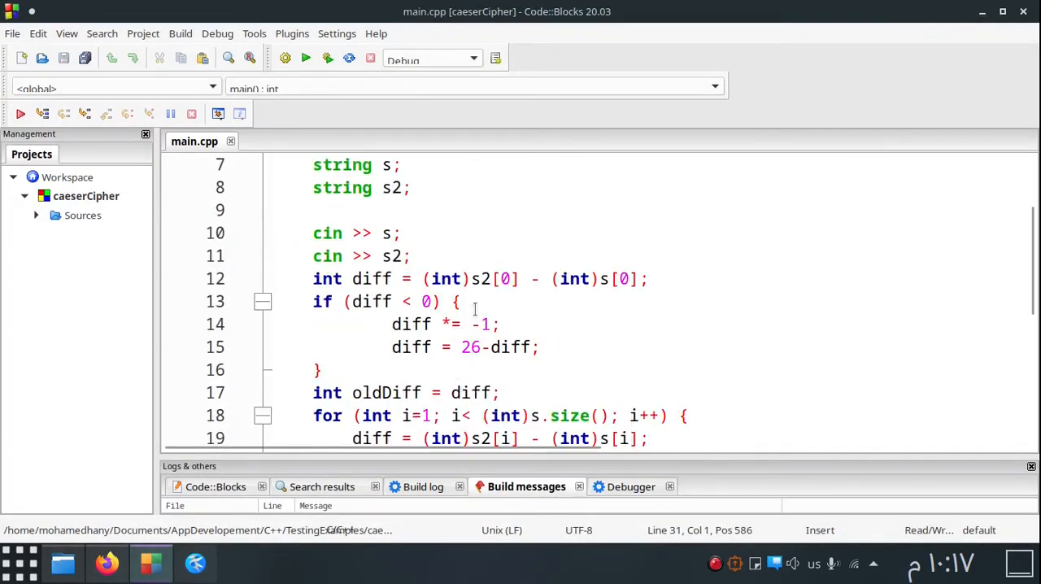
# Point out the matching braces of the if (diff < 0) block that adds 26
pyautogui.click(420, 302)
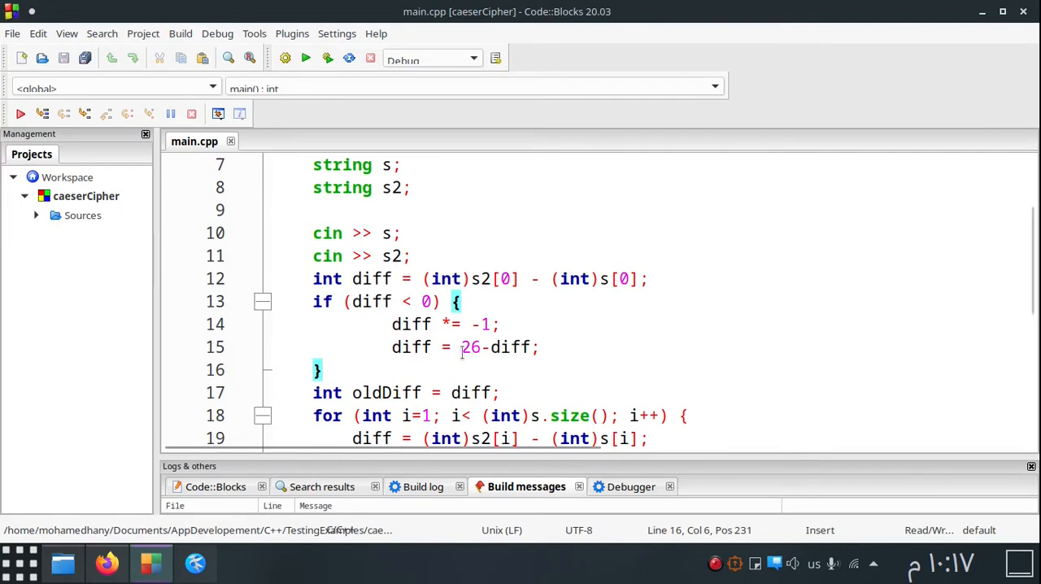
pyautogui.doubleClick(470, 347)
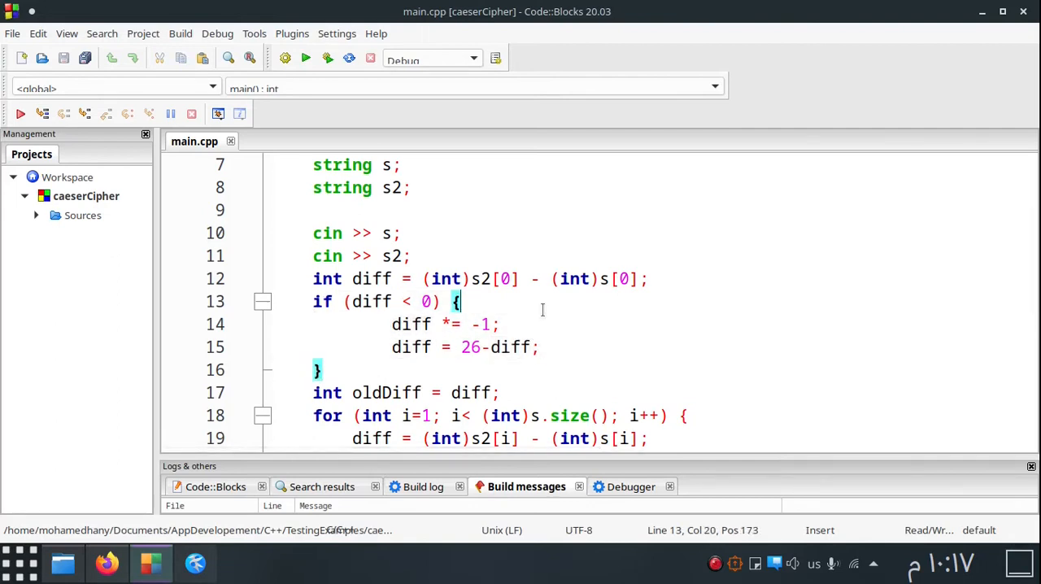
pyautogui.moveTo(578, 337)
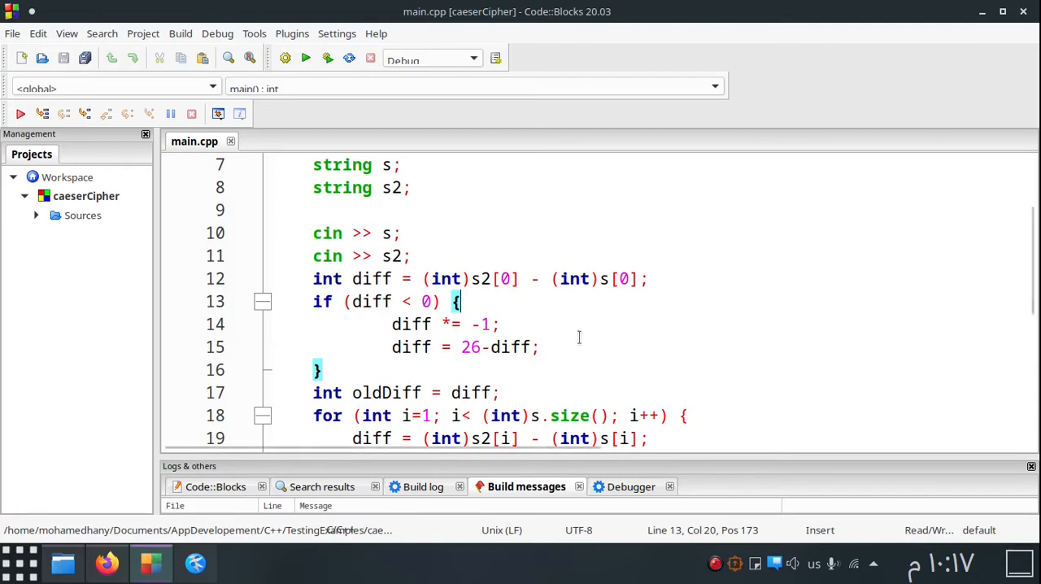
pyautogui.scroll(-3)
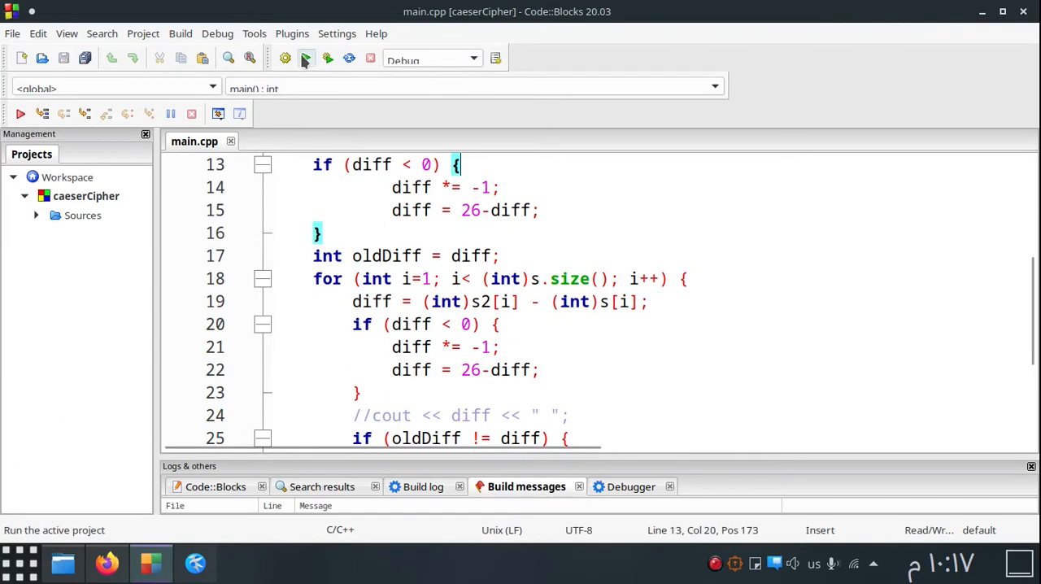
# Build and run caesarCipher and feed the console the test pair xyz and yza
pyautogui.click(285, 58)
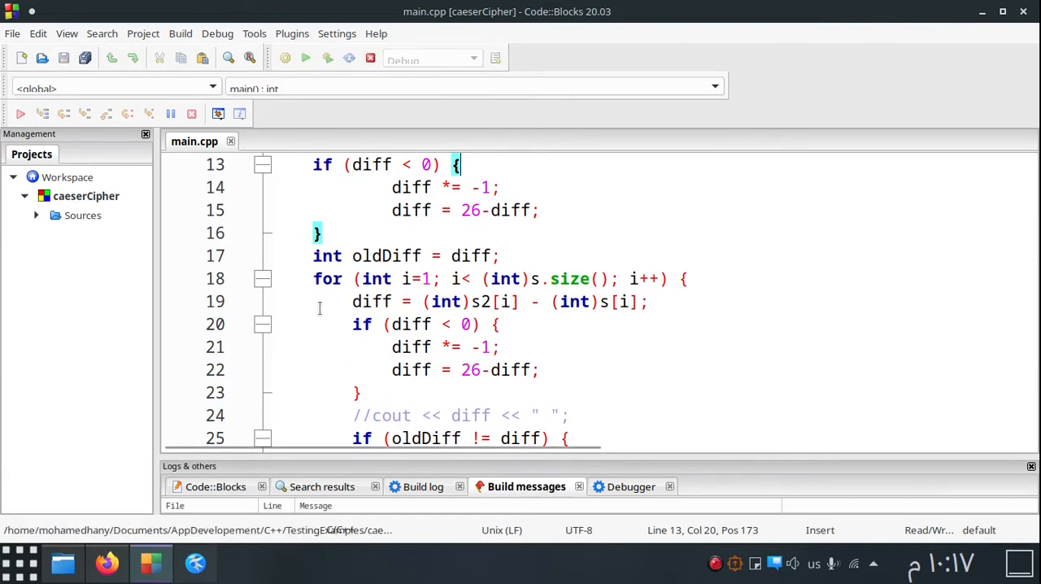
pyautogui.click(238, 562)
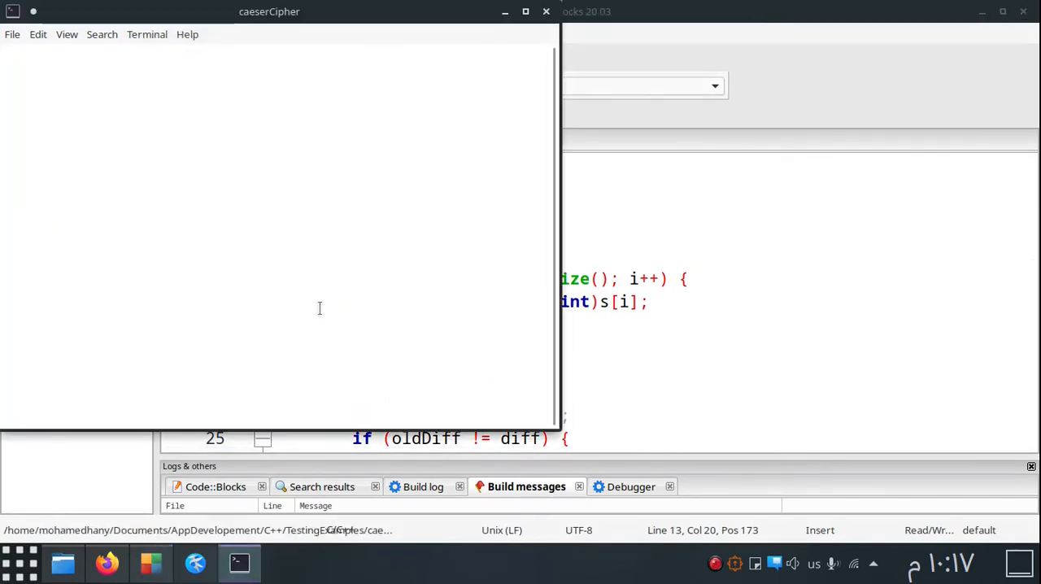
pyautogui.write('xyz')
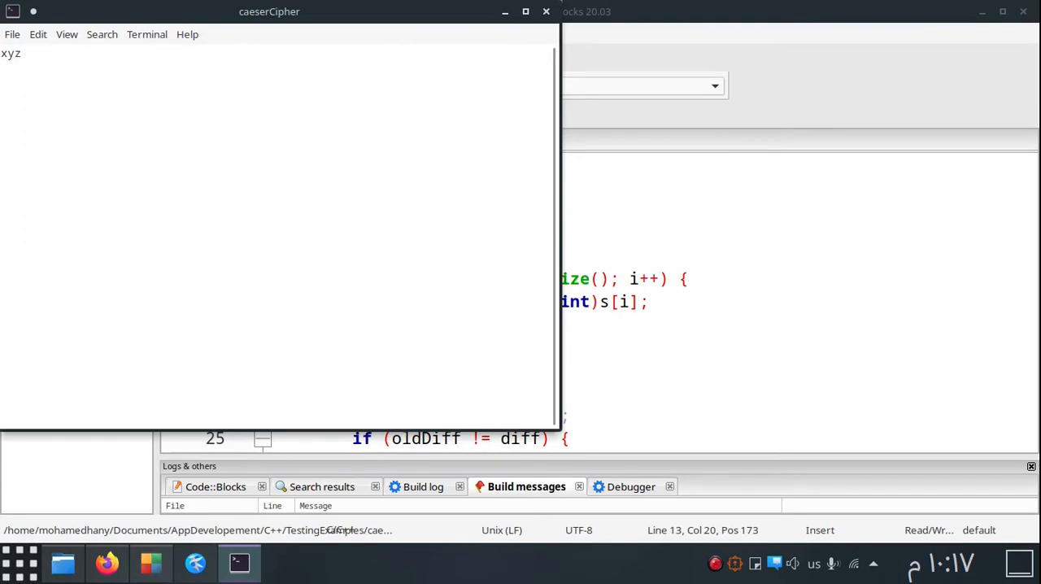
pyautogui.write('yza')
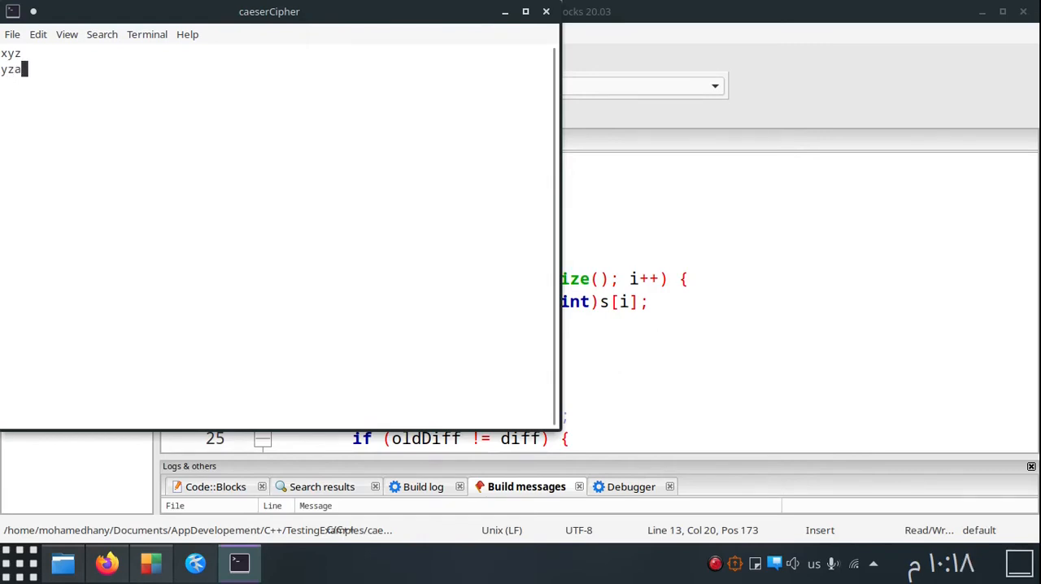
pyautogui.press('Return')
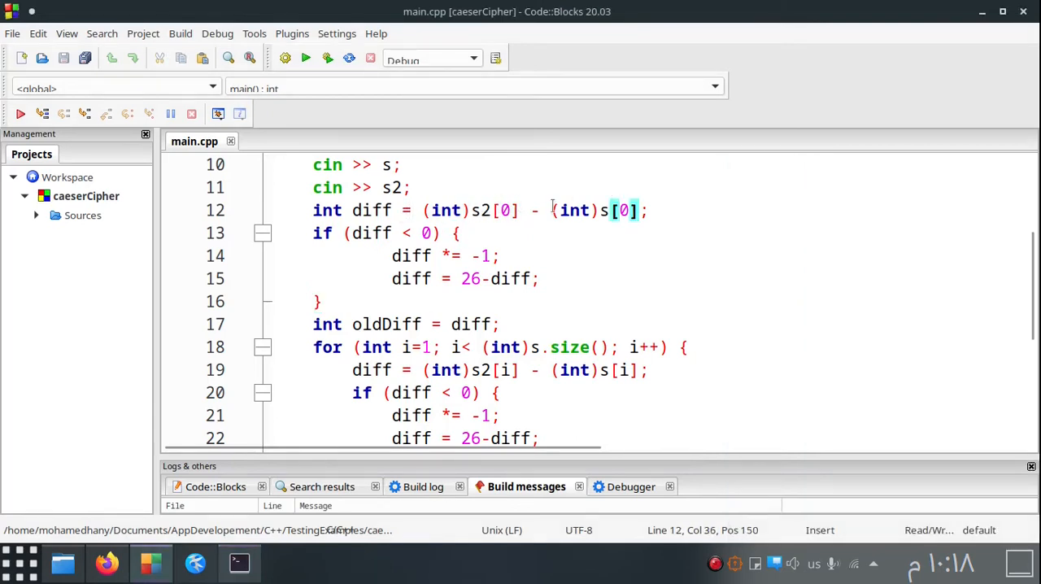
pyautogui.click(305, 57)
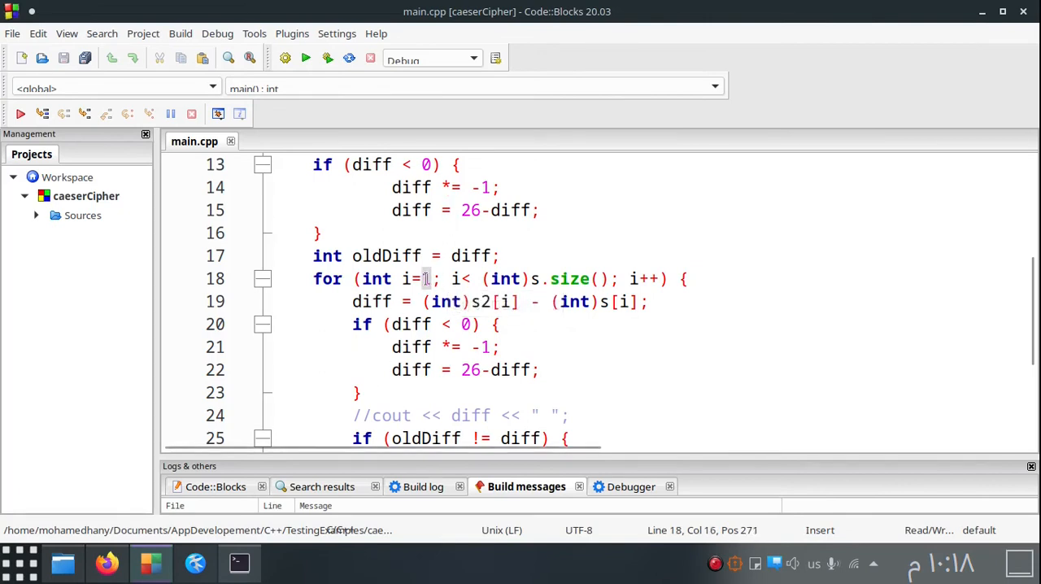
pyautogui.click(306, 58)
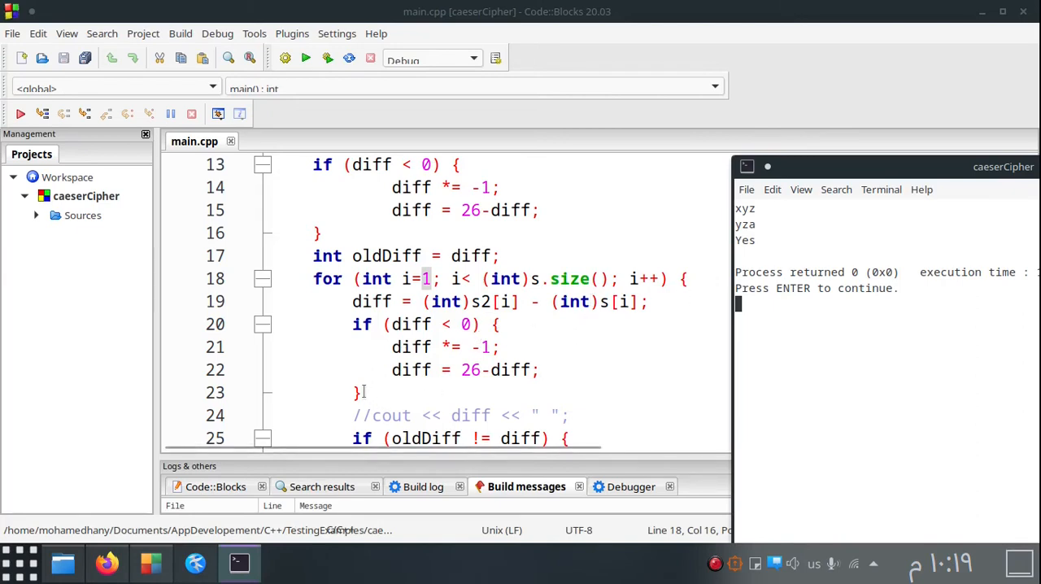
pyautogui.click(359, 392)
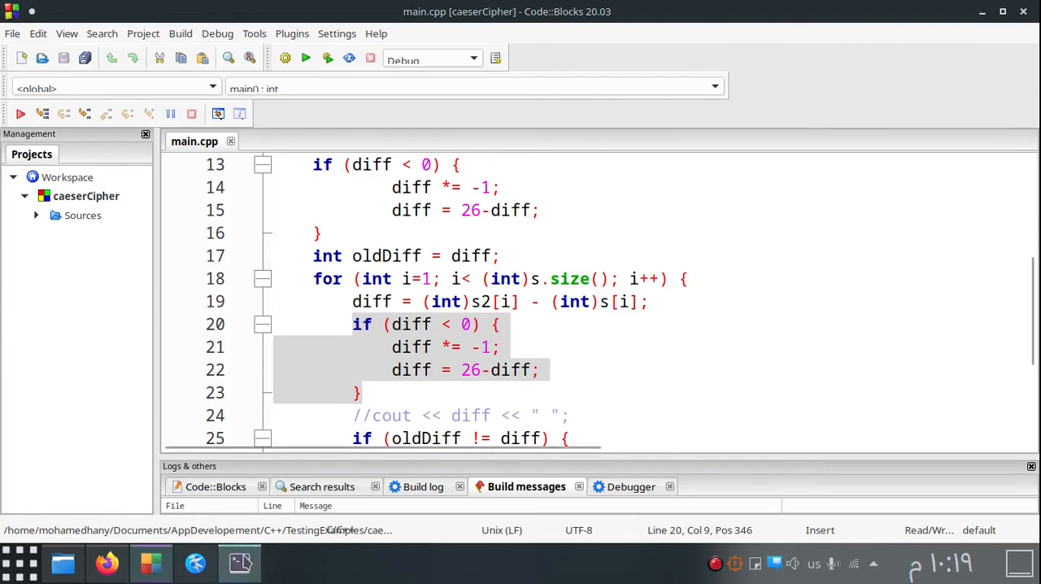
pyautogui.moveTo(239, 563)
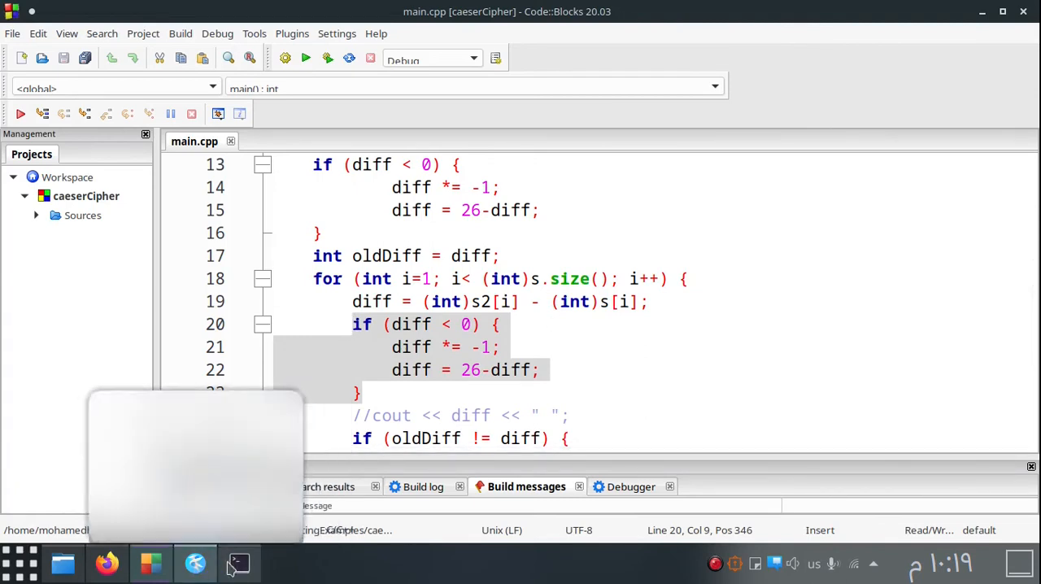
pyautogui.click(238, 563)
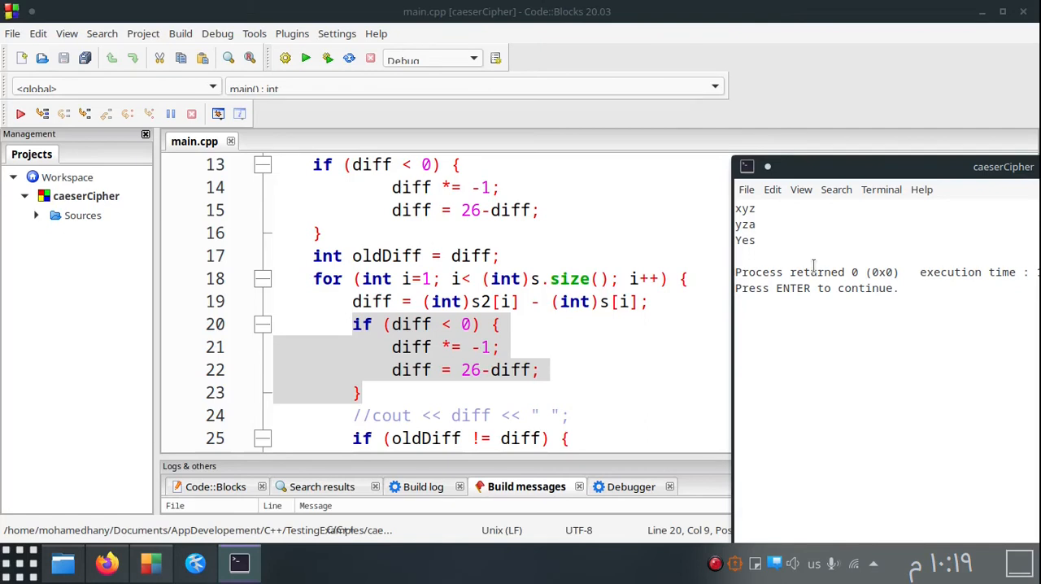
pyautogui.moveTo(838, 201)
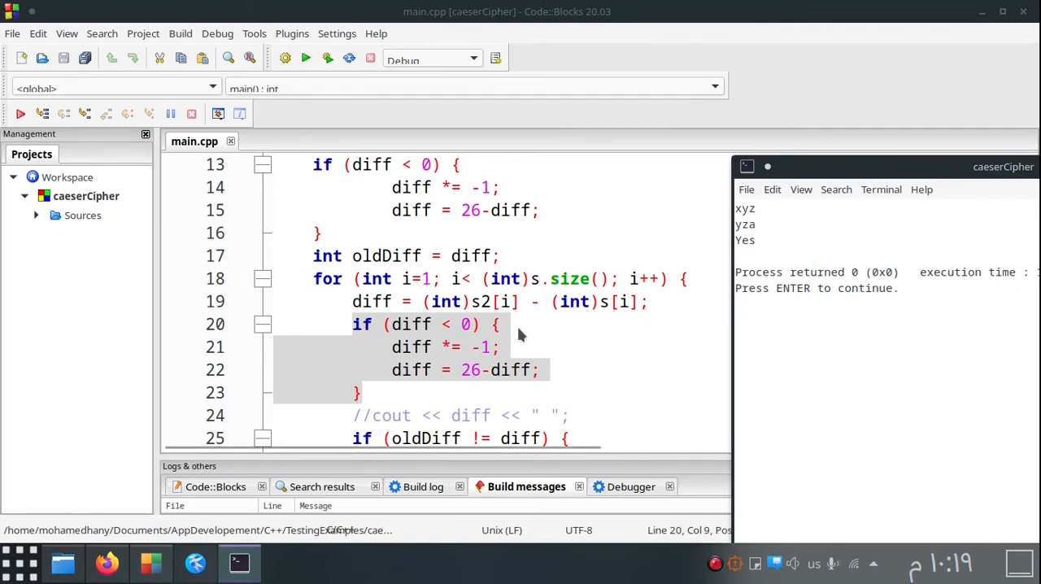
pyautogui.click(471, 323)
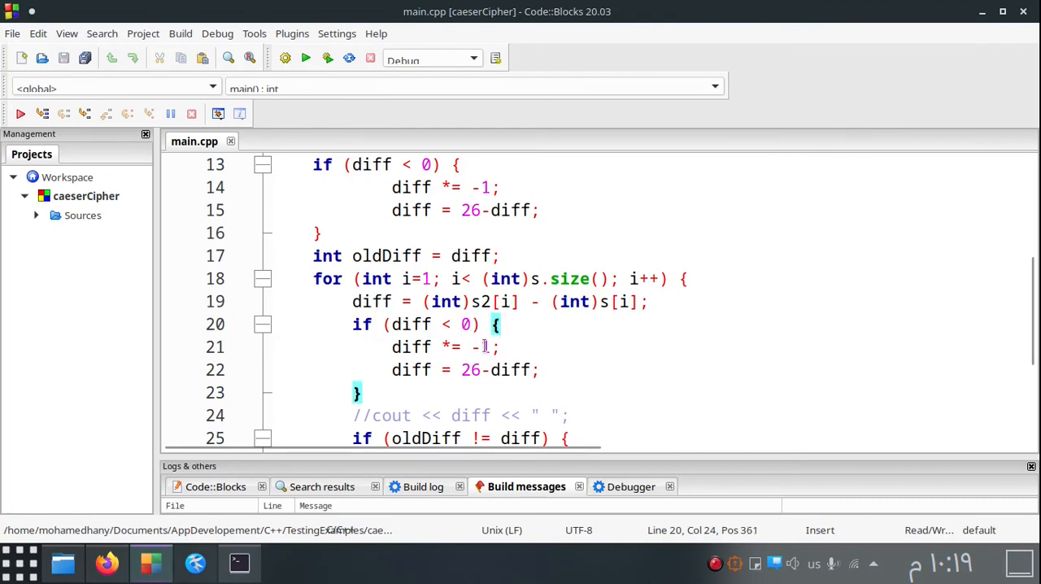
pyautogui.click(502, 346)
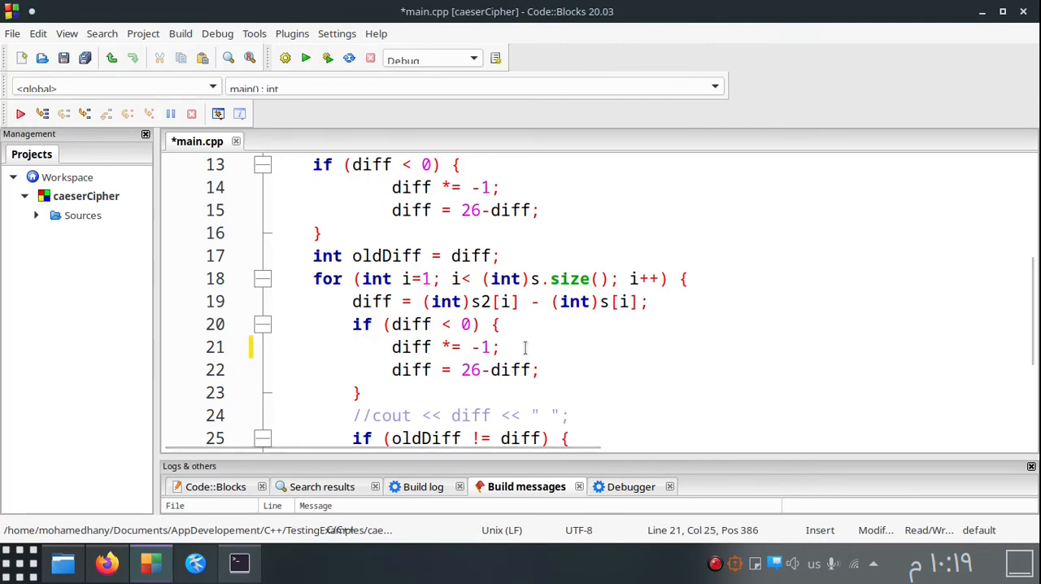
# Comment the sign-flip lines with //-25*-1 = 25 and //= 1; and save main.cpp
pyautogui.write('-25')
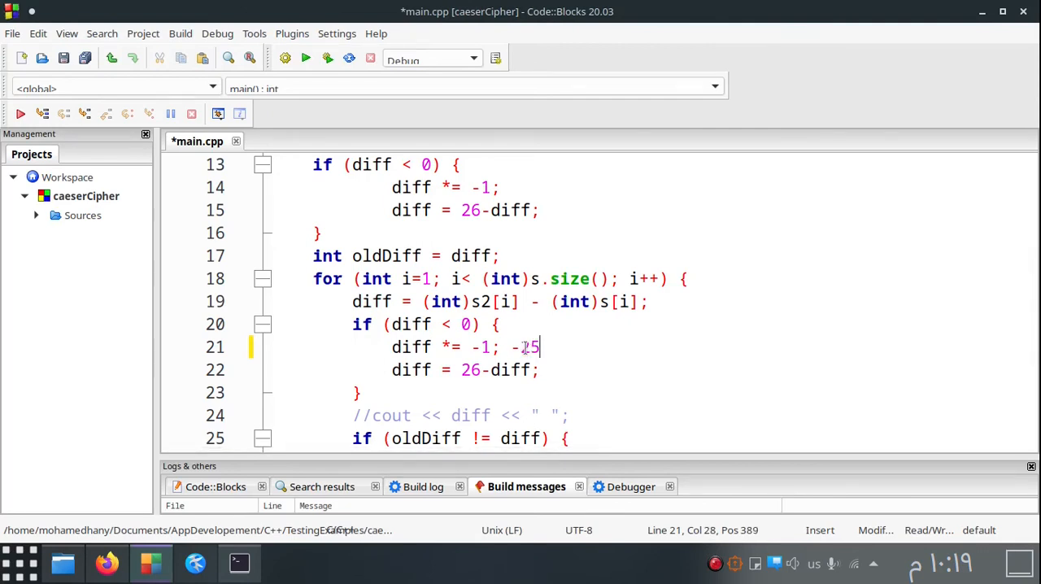
pyautogui.write('*-1')
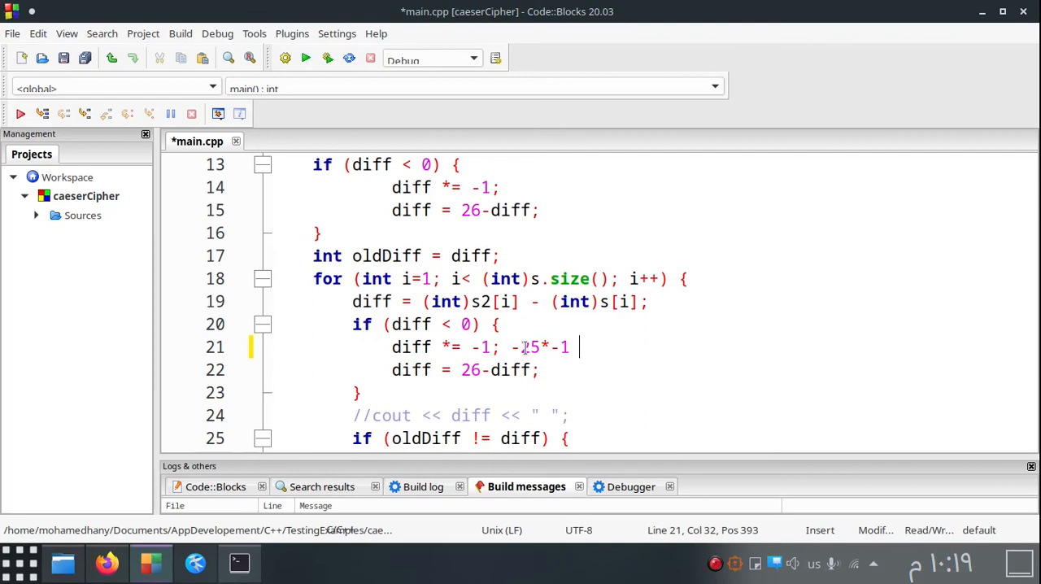
pyautogui.write('= 25')
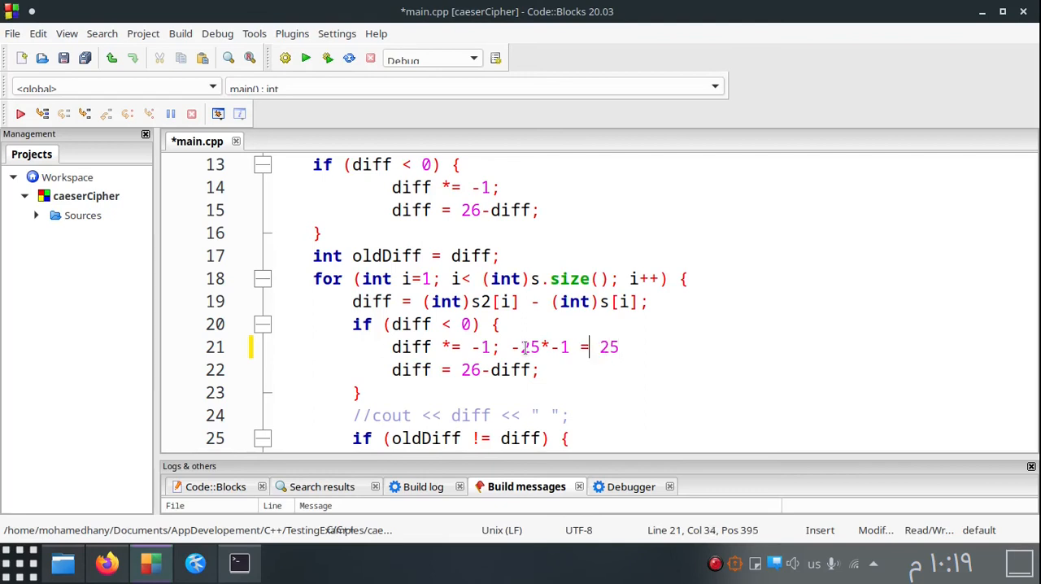
pyautogui.write('//')
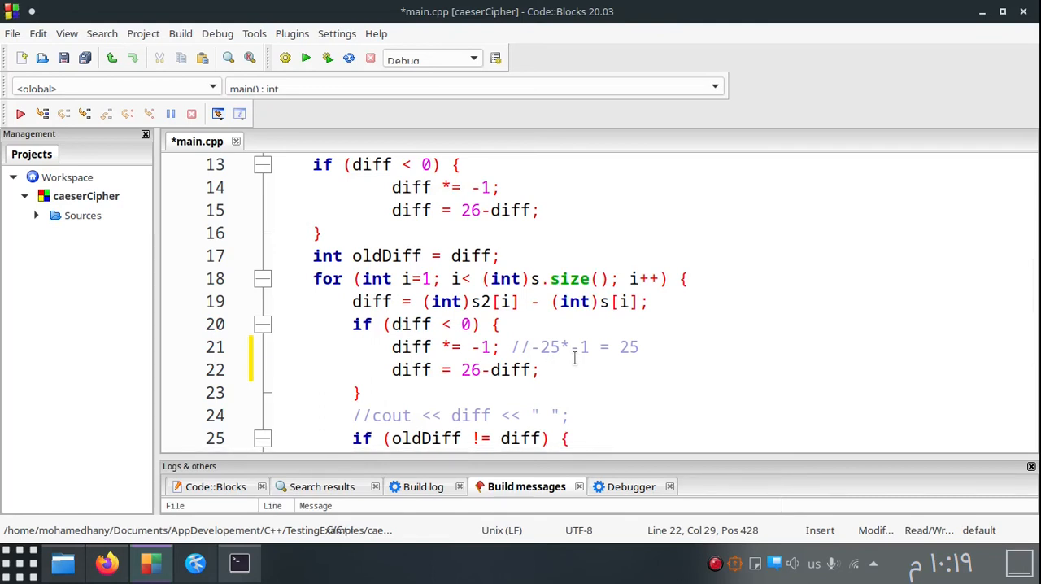
pyautogui.write('= 1;')
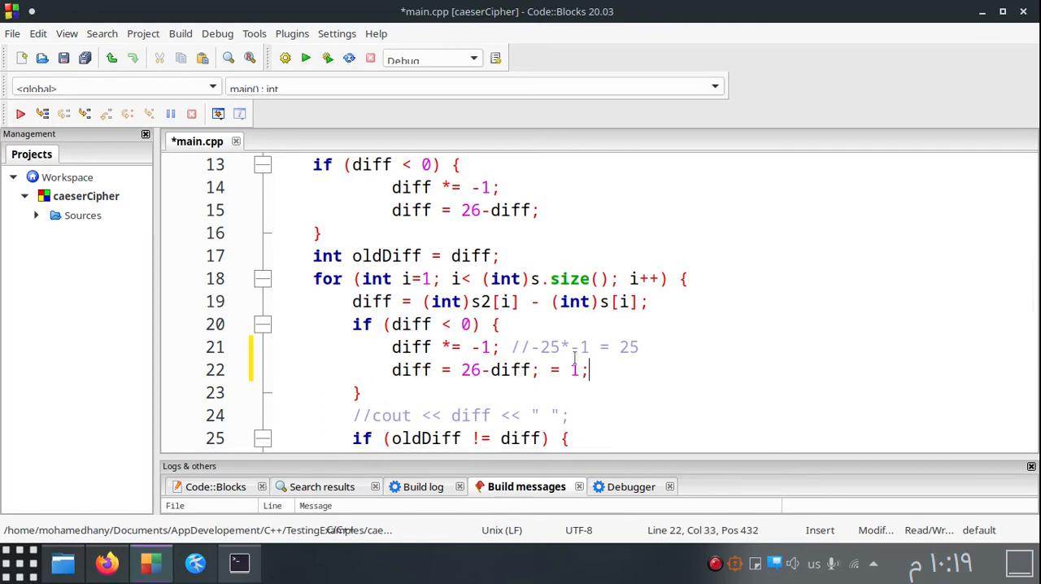
pyautogui.write('//')
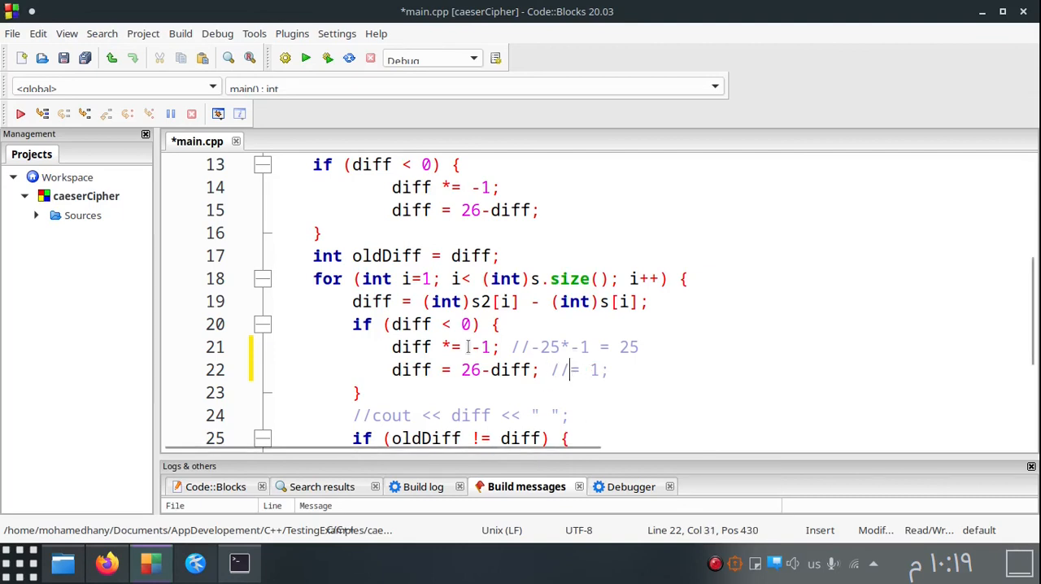
pyautogui.scroll(-3)
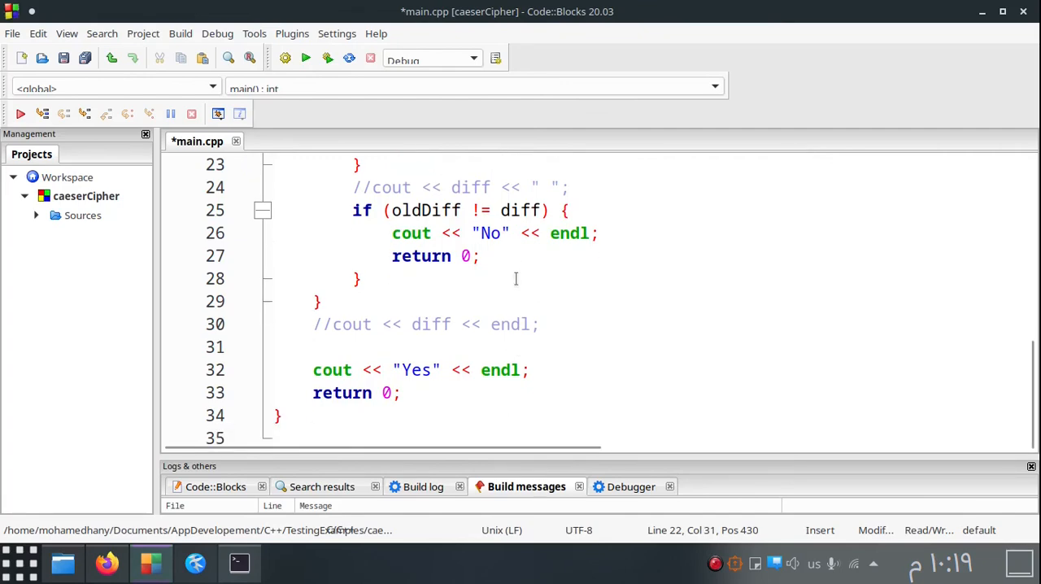
pyautogui.moveTo(401, 143)
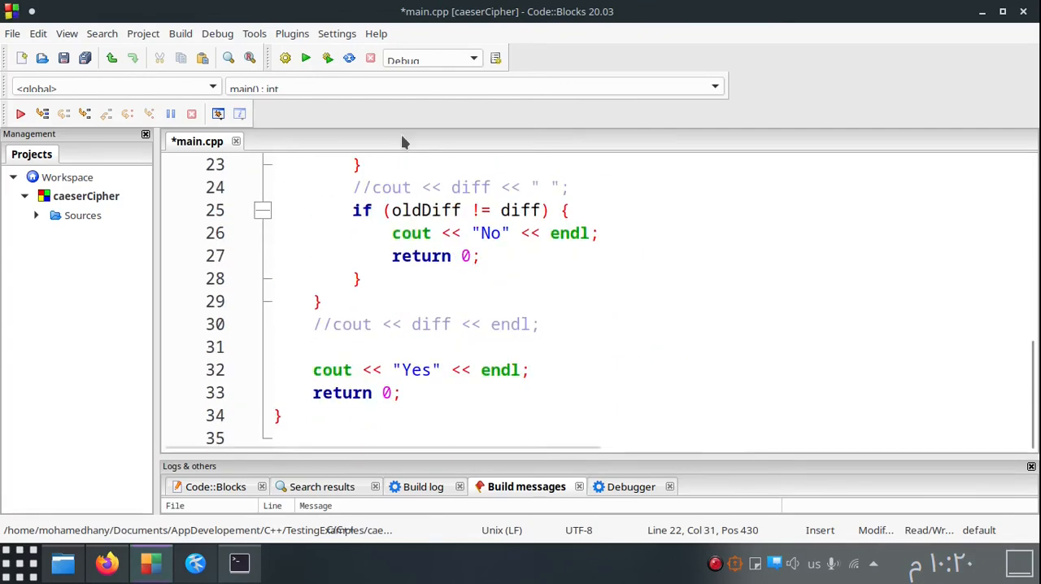
pyautogui.press('ctrl+s')
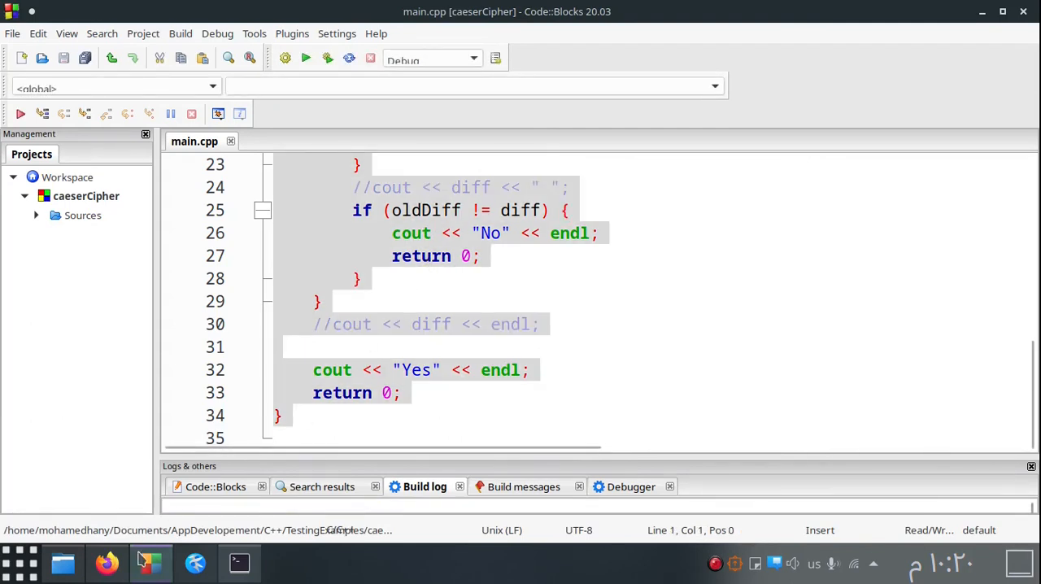
# Paste the source into AtCoder's B - Caesar Cipher submission box and submit it
pyautogui.click(106, 563)
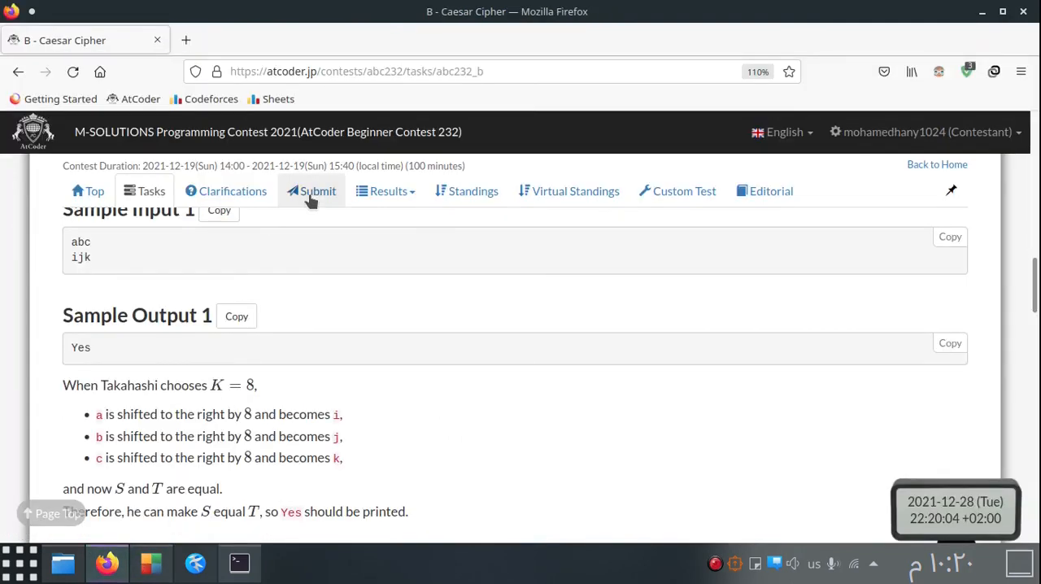
pyautogui.click(311, 190)
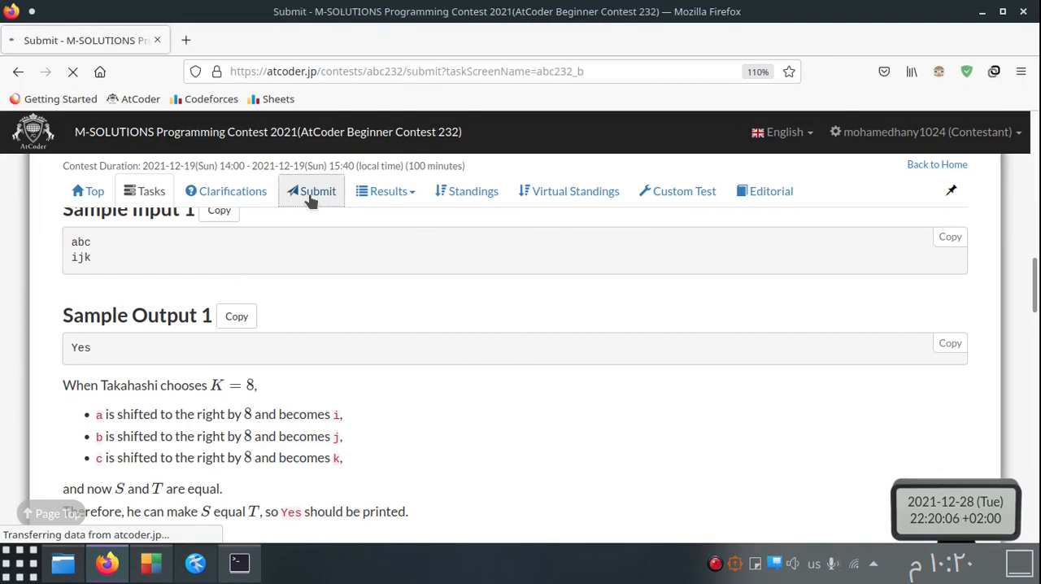
pyautogui.click(312, 190)
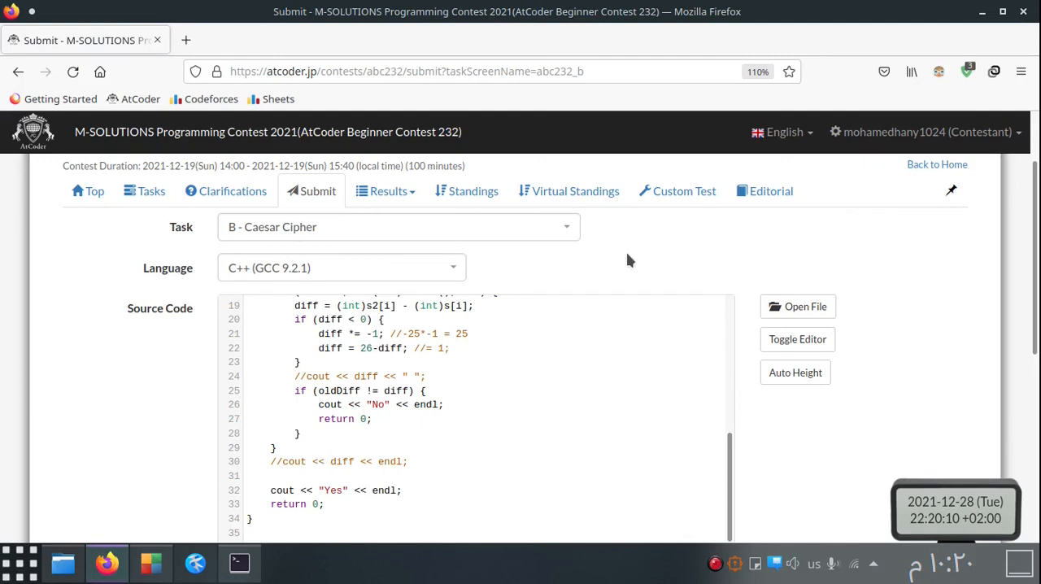
pyautogui.scroll(-3)
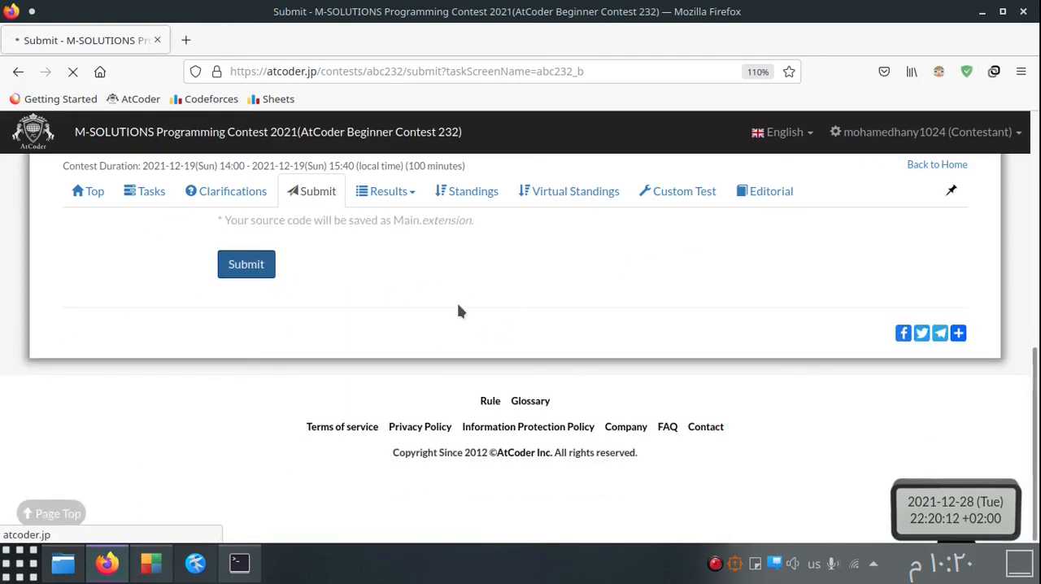
pyautogui.click(246, 264)
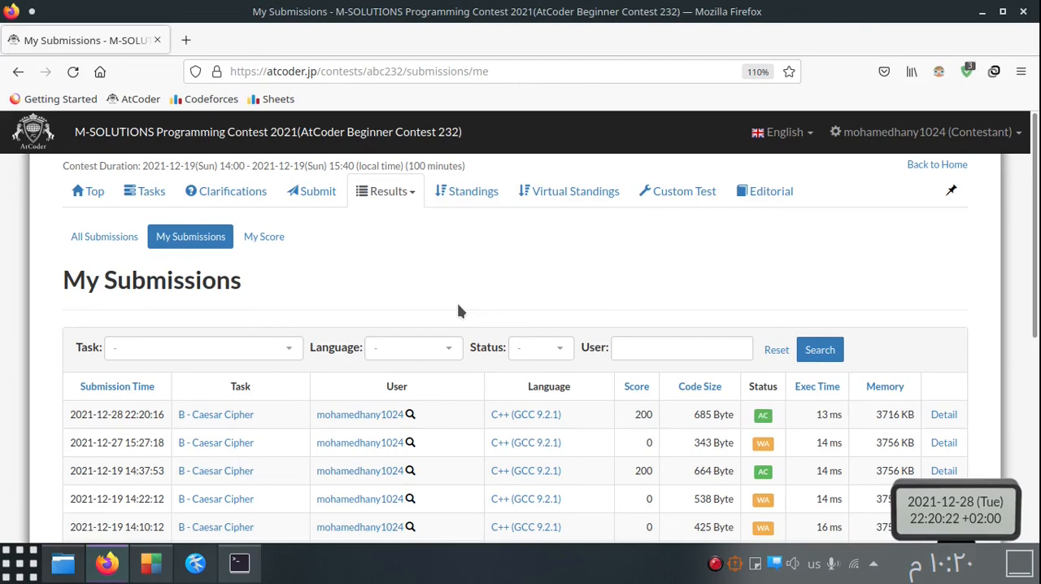
pyautogui.moveTo(776, 413)
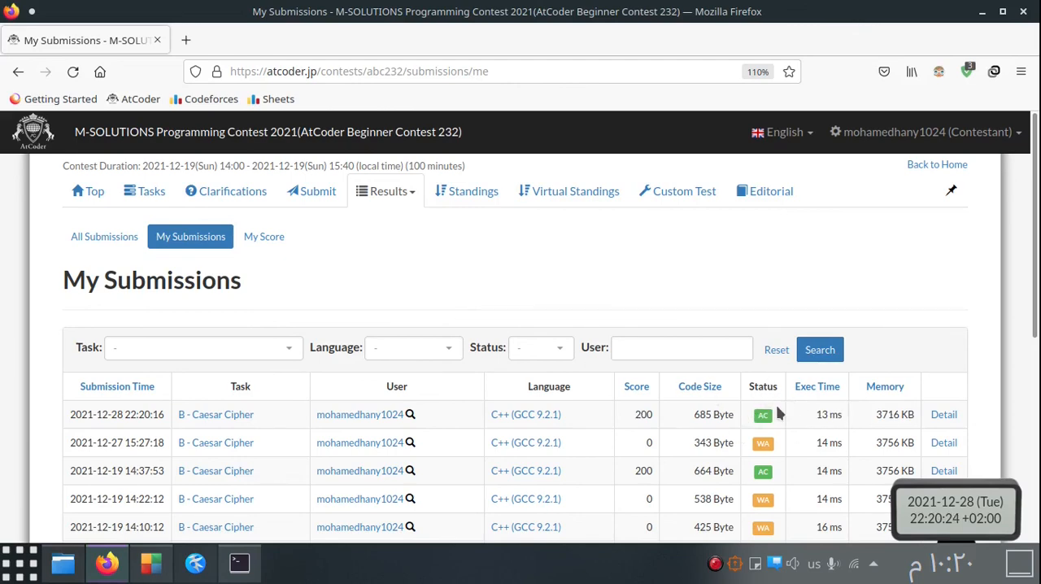
pyautogui.moveTo(640, 258)
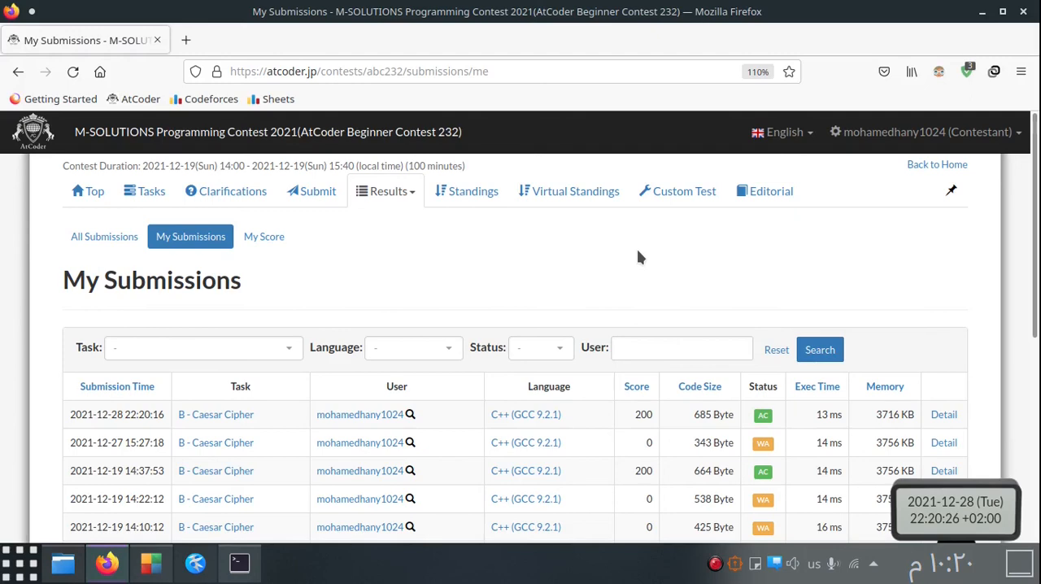